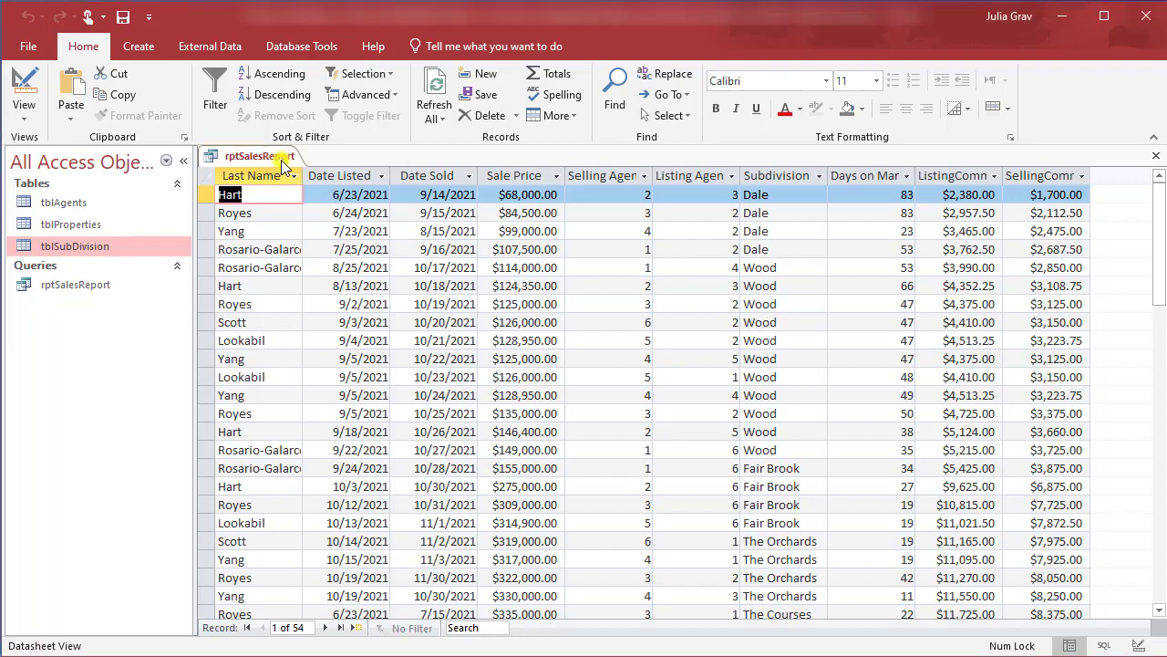
- Close the rptSalesReport results and switch to the Create ribbon
click(1155, 155)
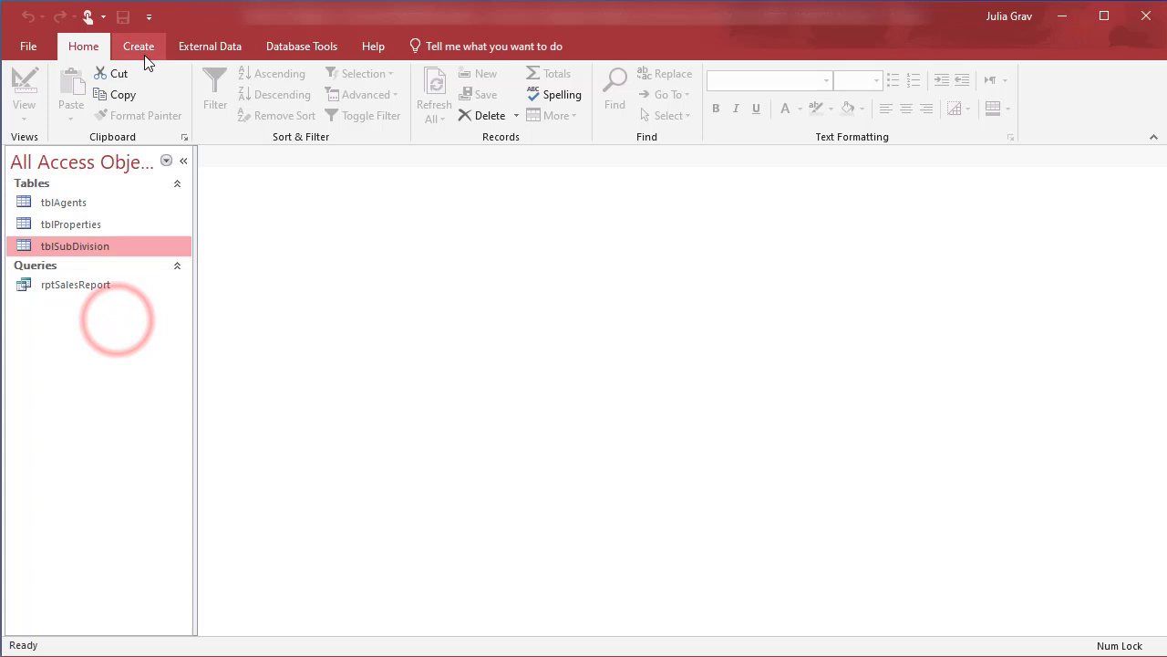
click(138, 45)
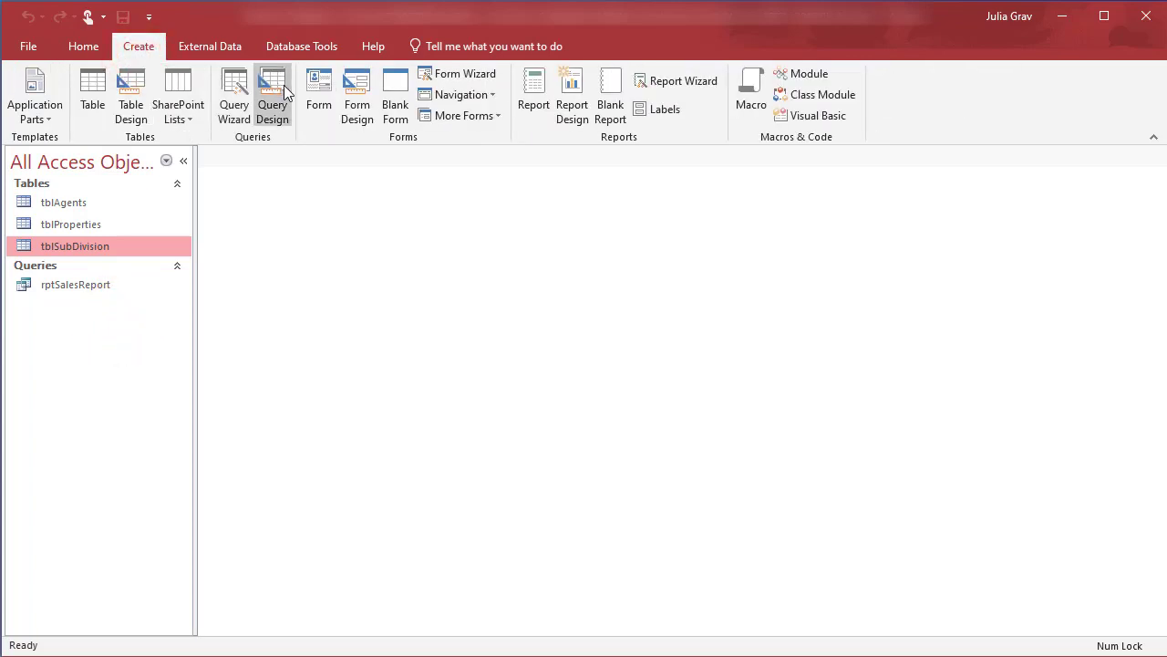
mouse_move(273, 96)
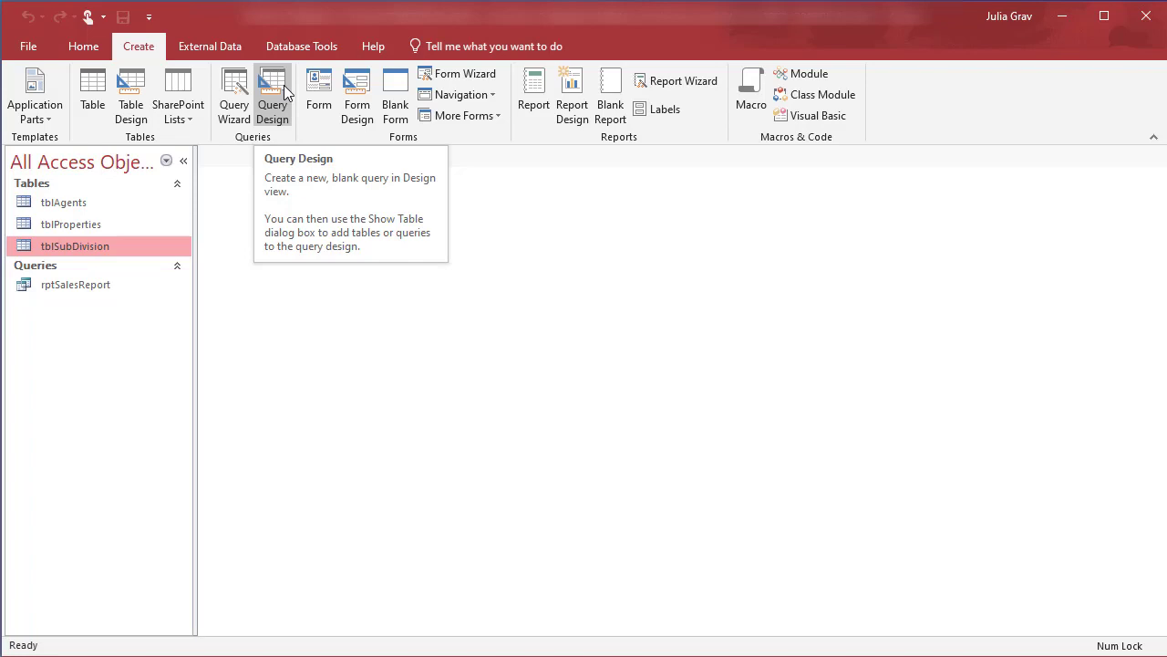
- Start a Query Design on tblProperties and add SalePrice as the first column
click(273, 96)
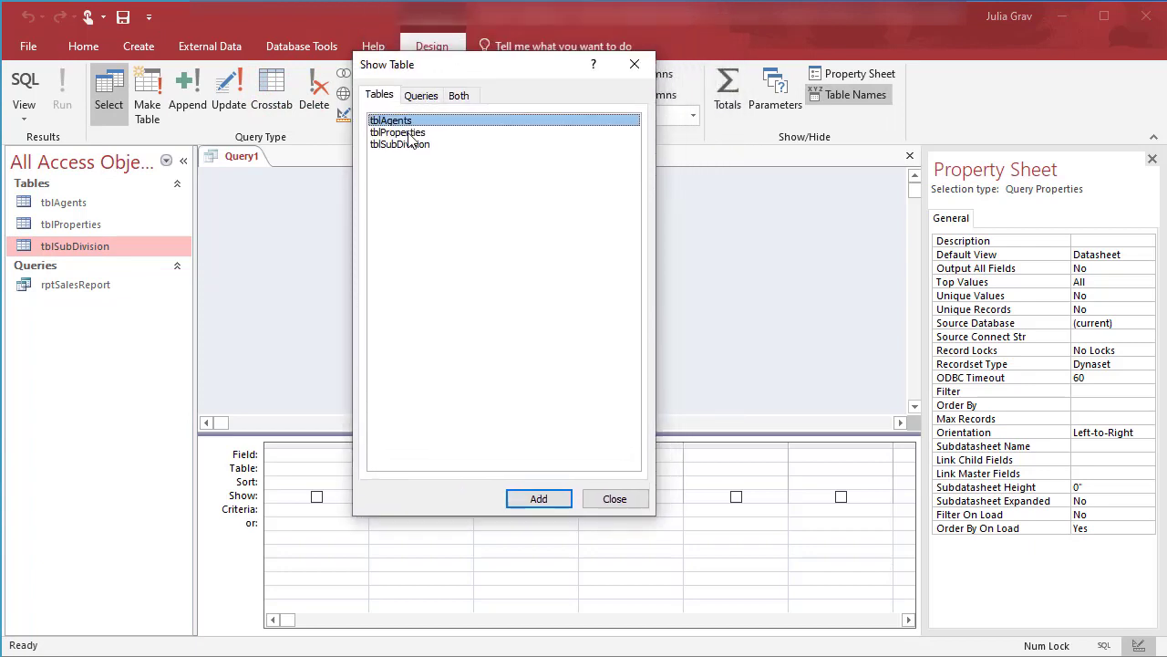
click(397, 132)
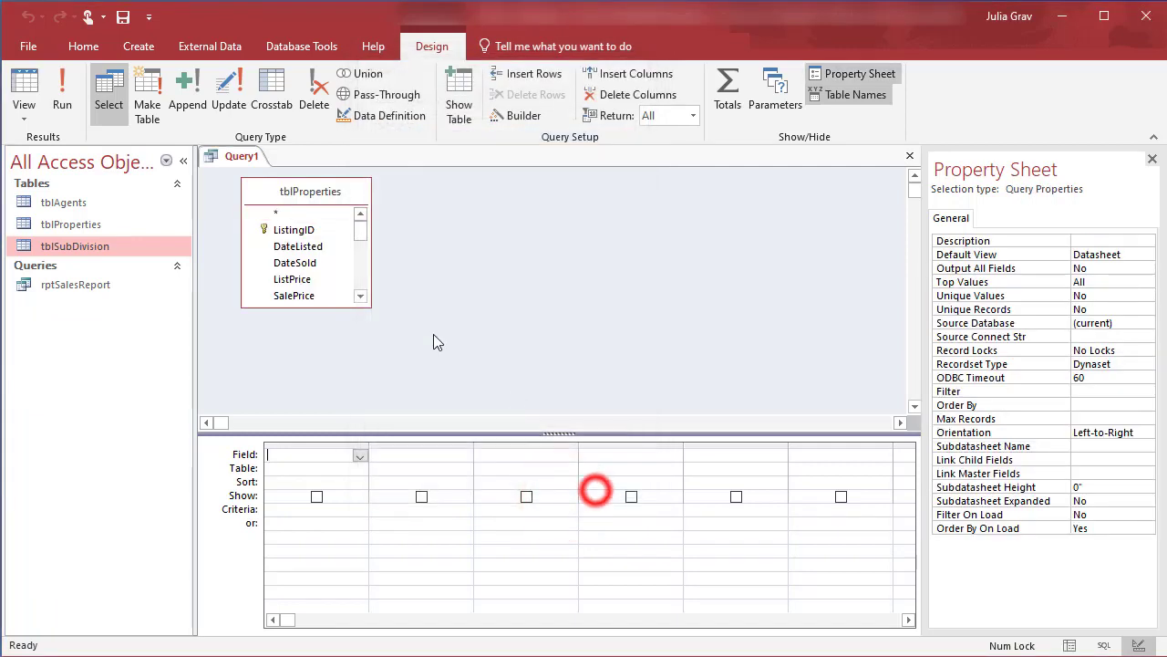
click(294, 295)
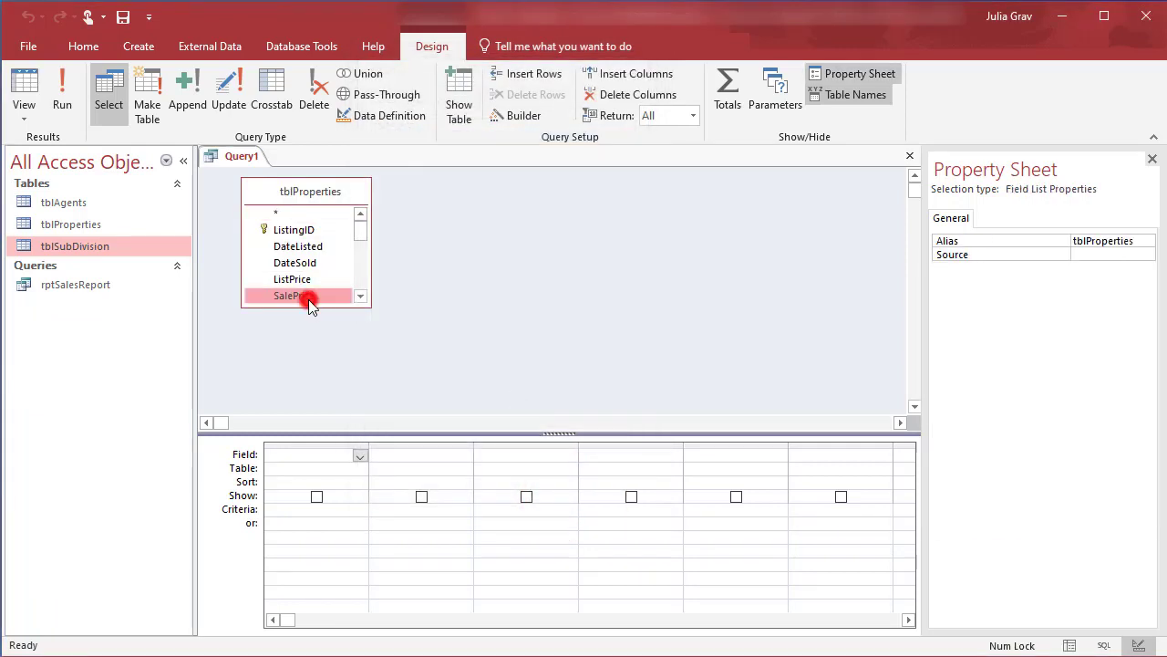
double_click(292, 294)
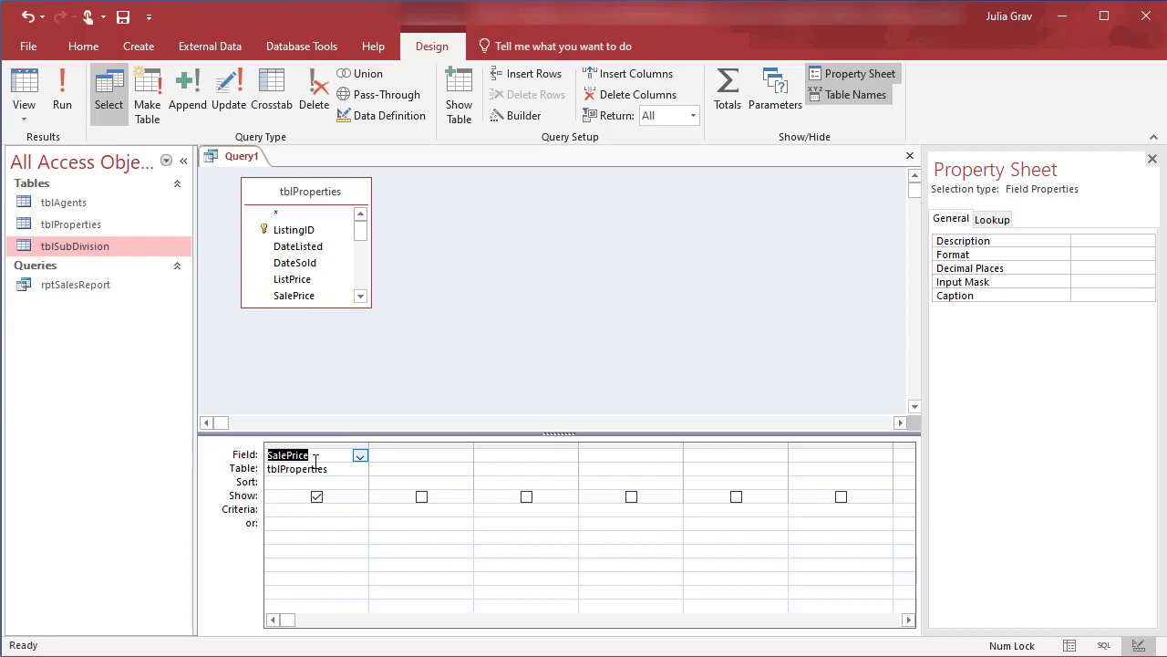
mouse_move(727, 91)
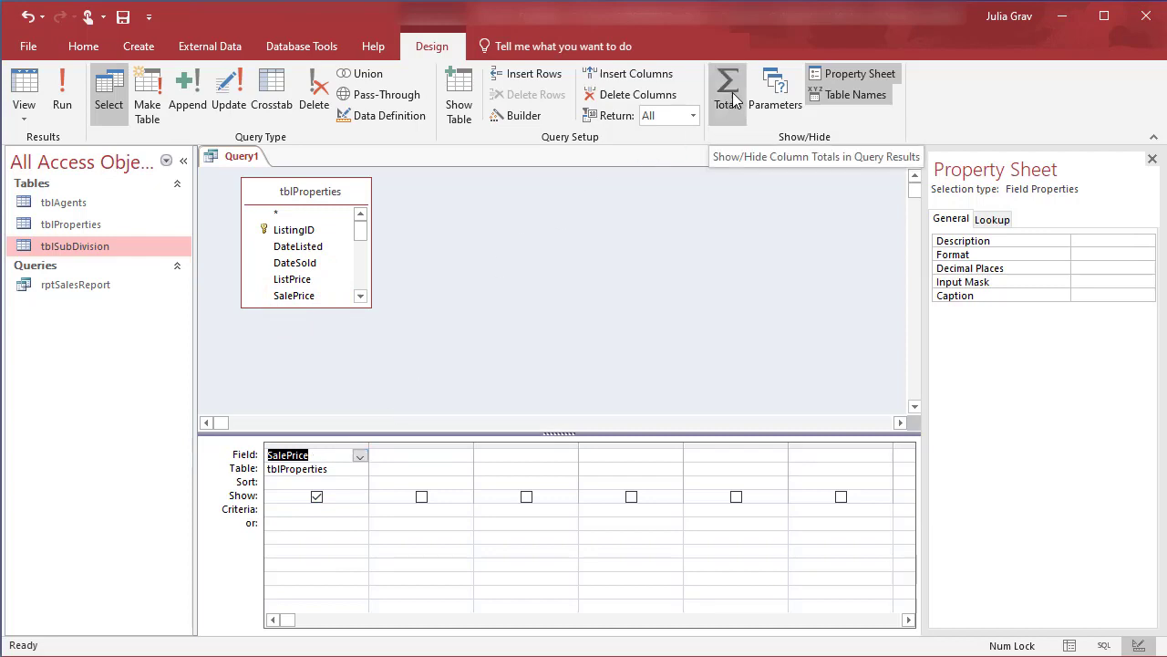
- Total SalePrice with Sum, save as qryTotalSales, and run it to get 19936549
click(726, 92)
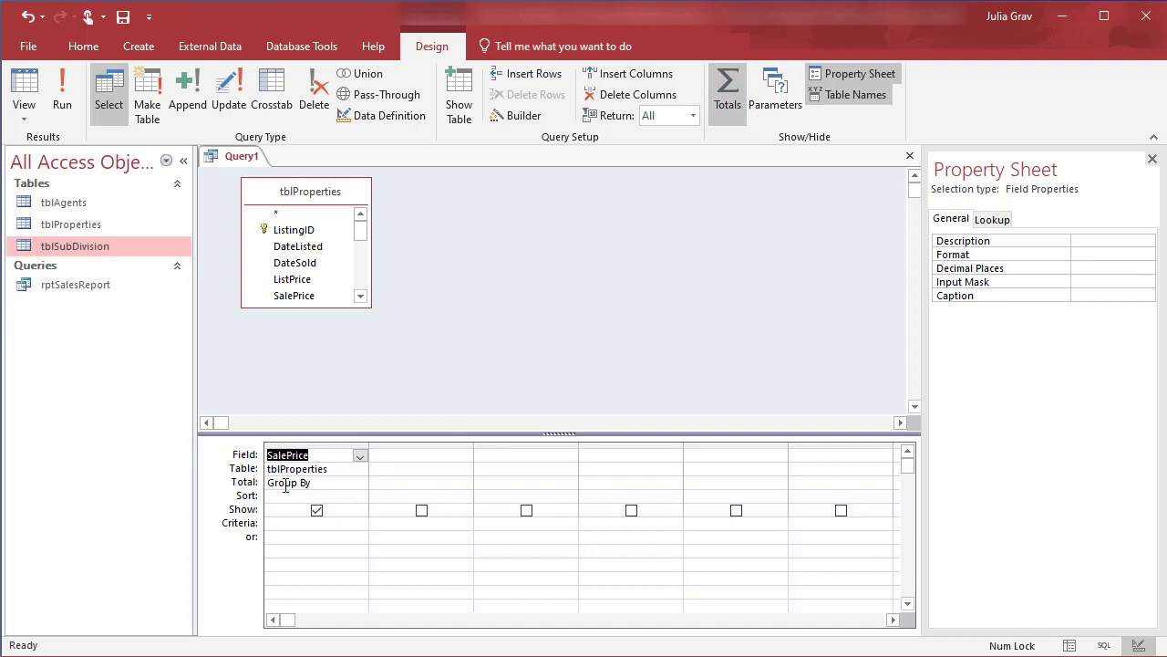
click(359, 482)
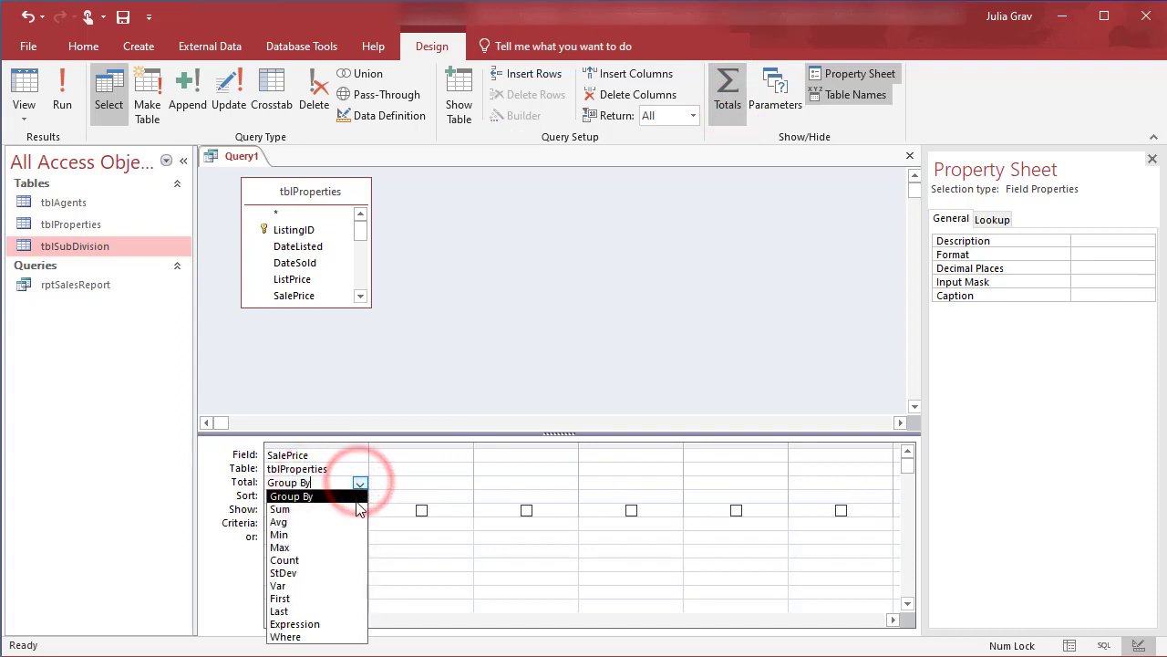
click(278, 509)
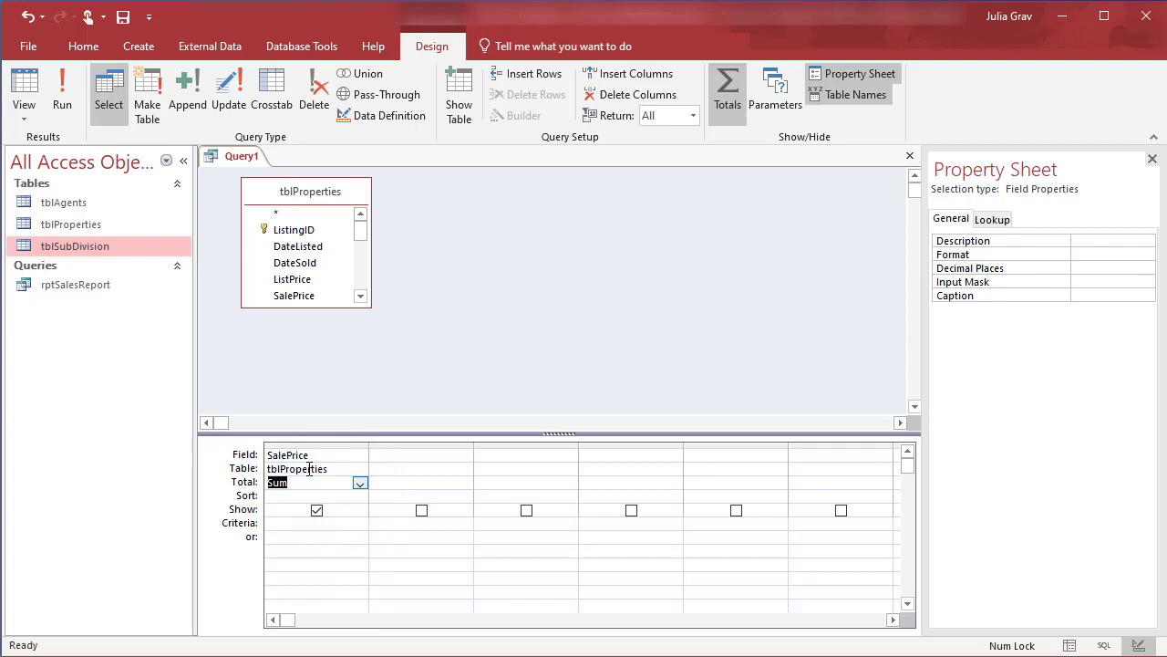
mouse_move(245, 229)
text(qryTotalSales)
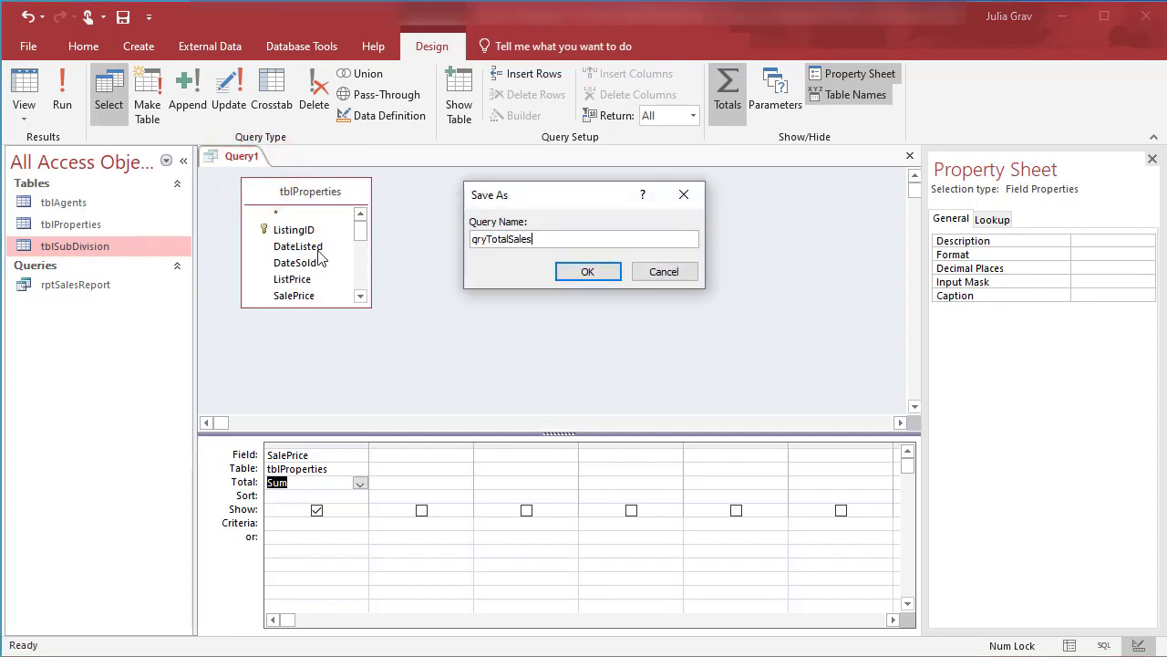
click(588, 271)
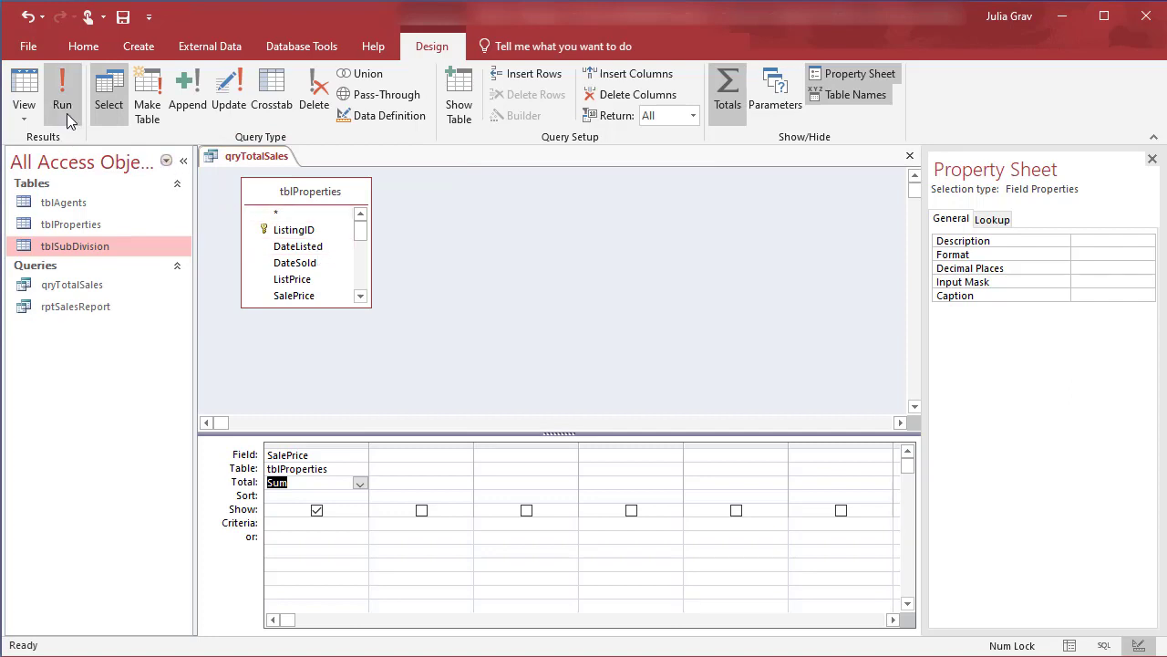
click(61, 87)
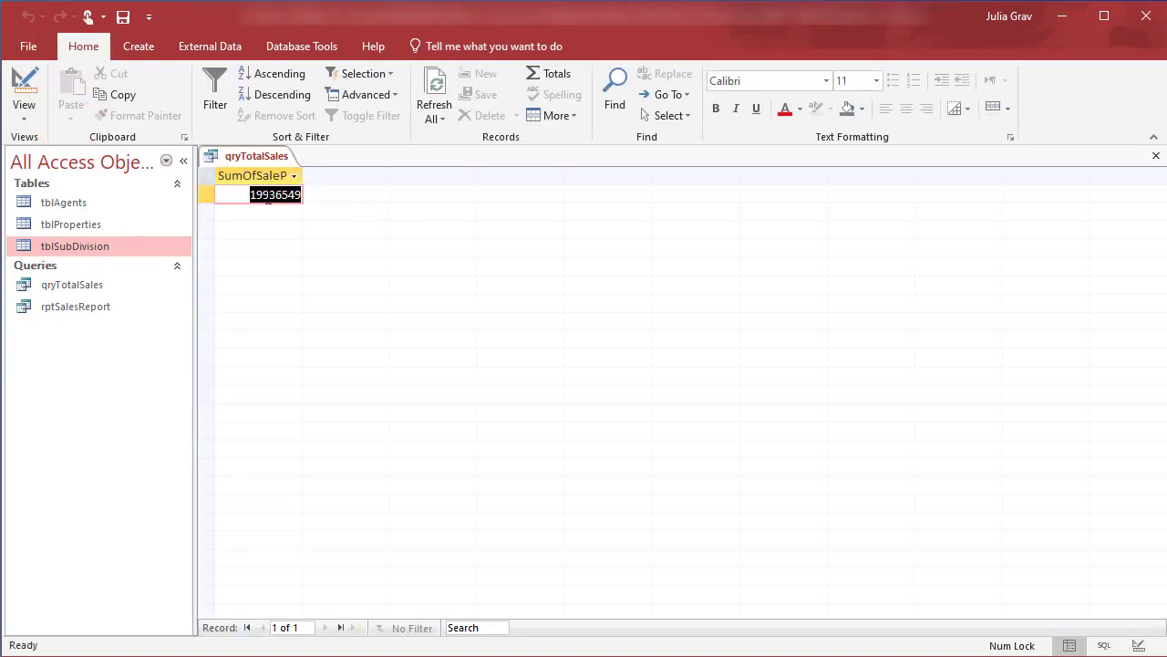
- In Design View, set the summed SalePrice Format property to Currency
right_click(246, 155)
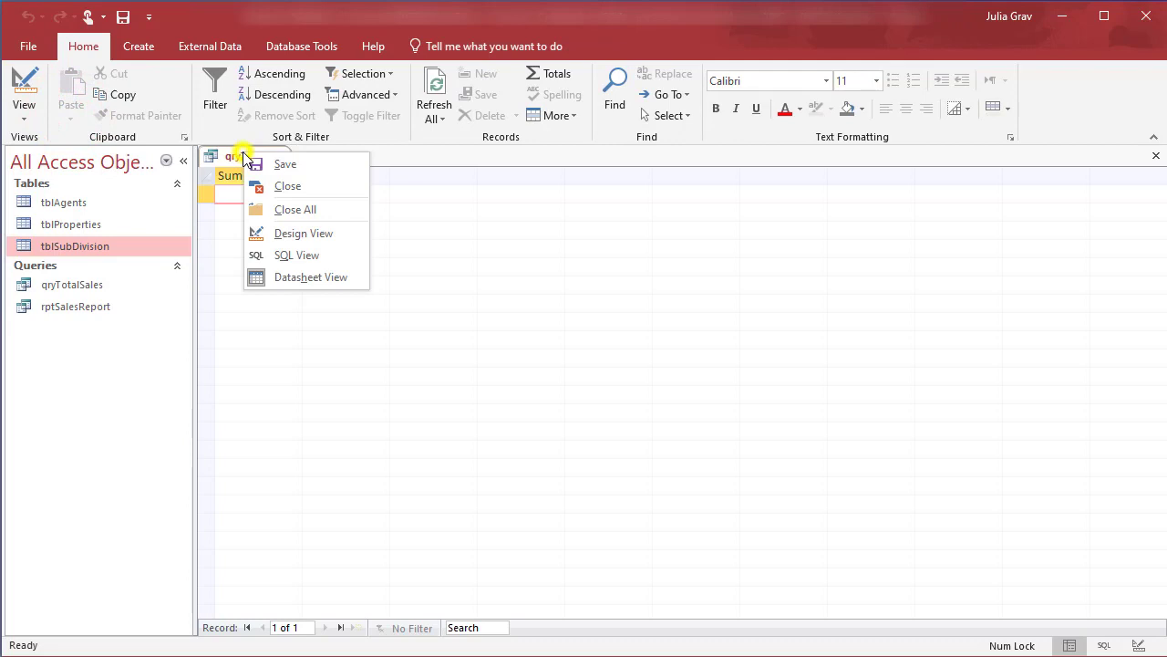
click(304, 233)
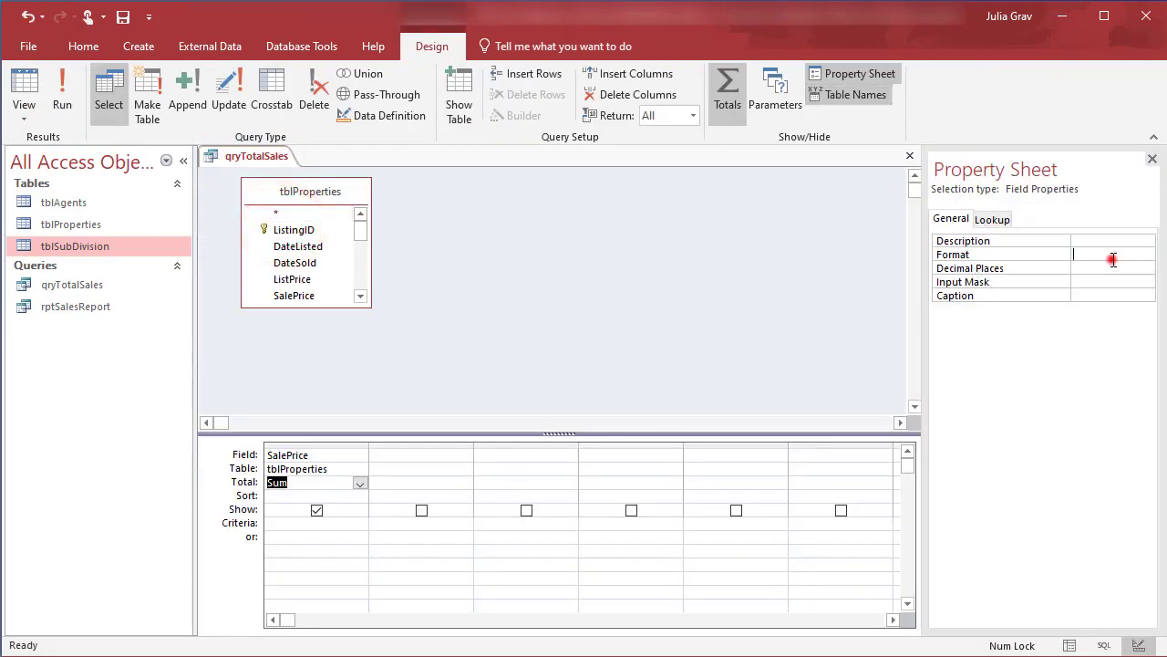
click(1147, 254)
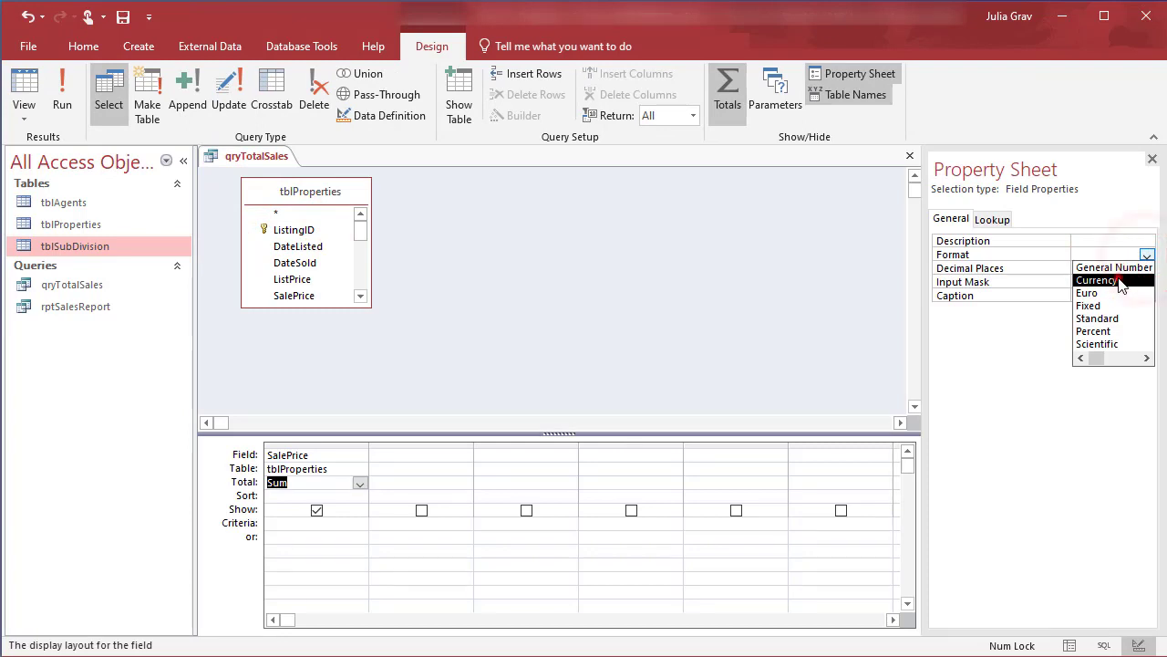
click(1094, 280)
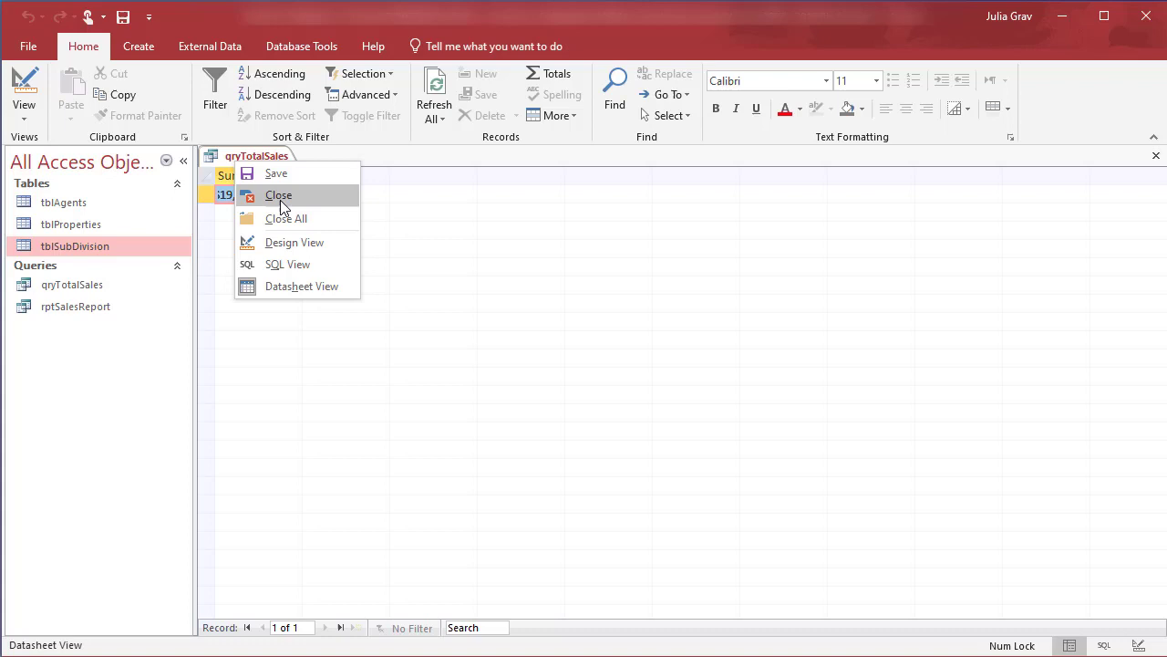
mouse_move(288, 205)
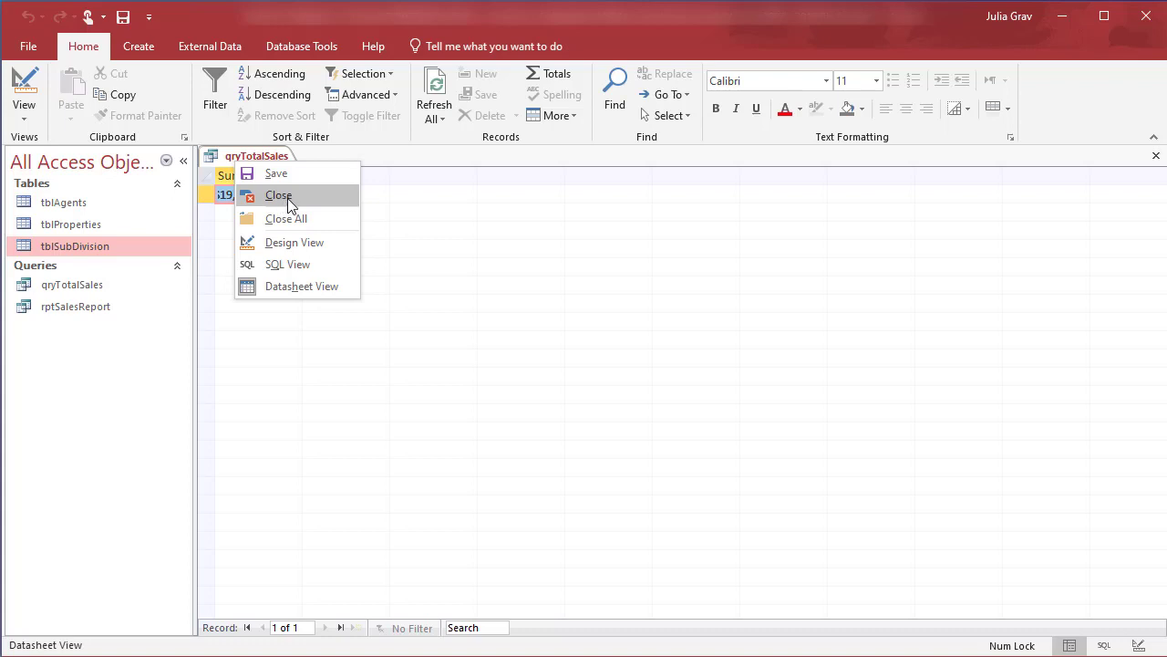
- Close qryTotalSales saving changes, then select rptSalesReport to rename it qrySalesReport
click(279, 195)
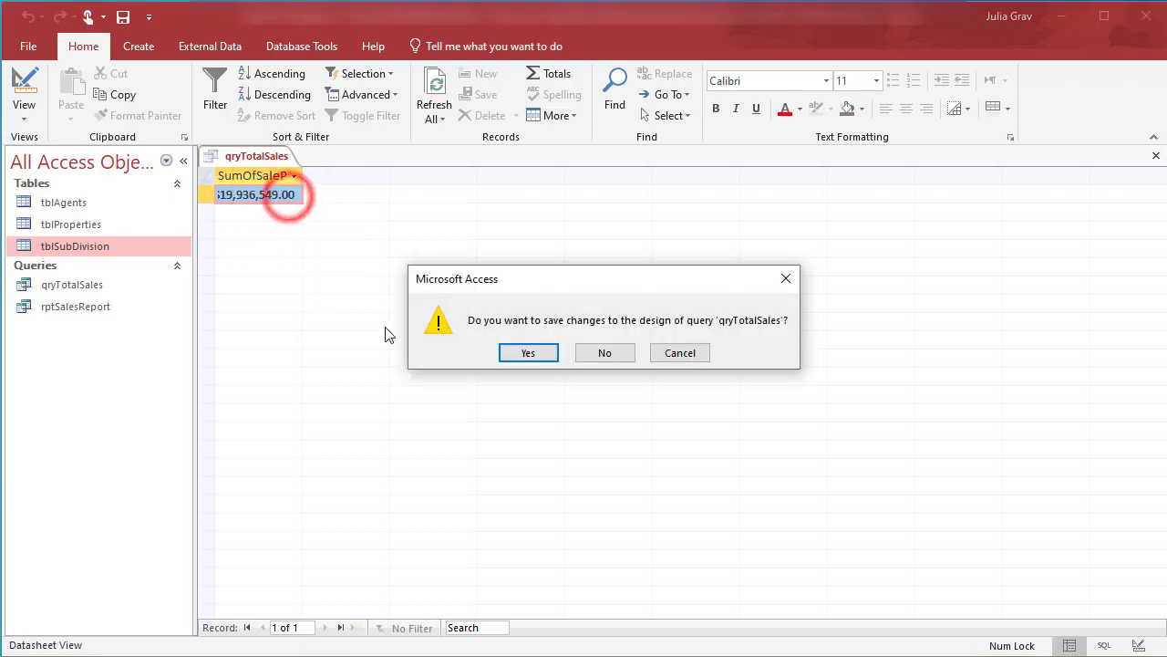
click(528, 353)
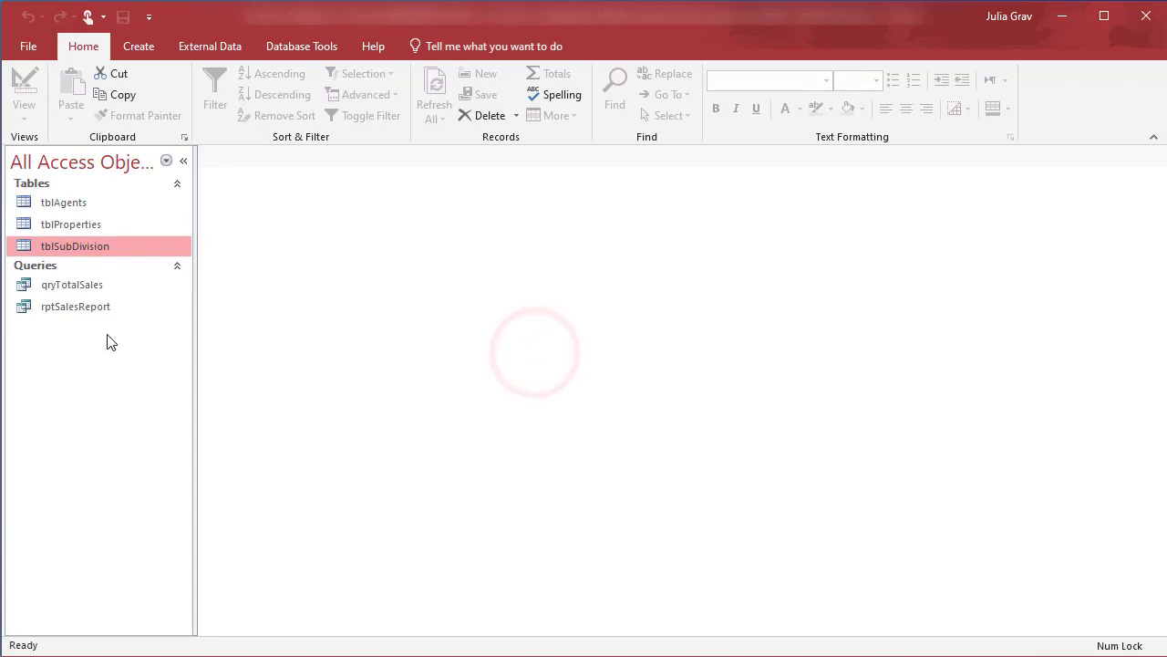
mouse_move(104, 311)
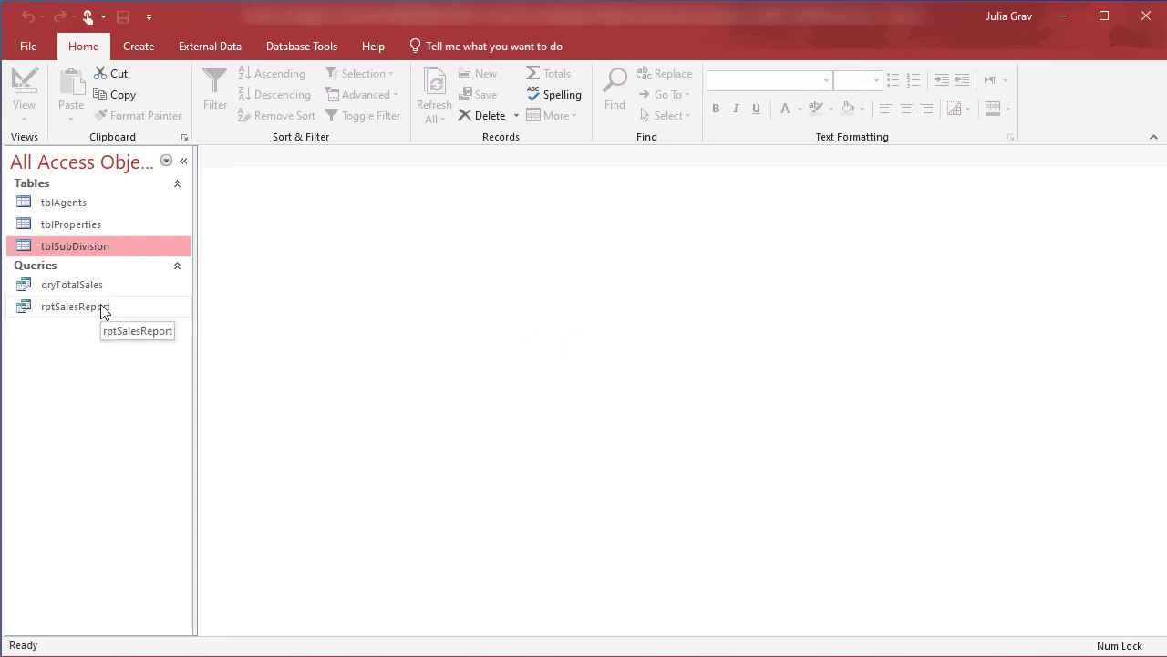
click(76, 306)
text(qry)
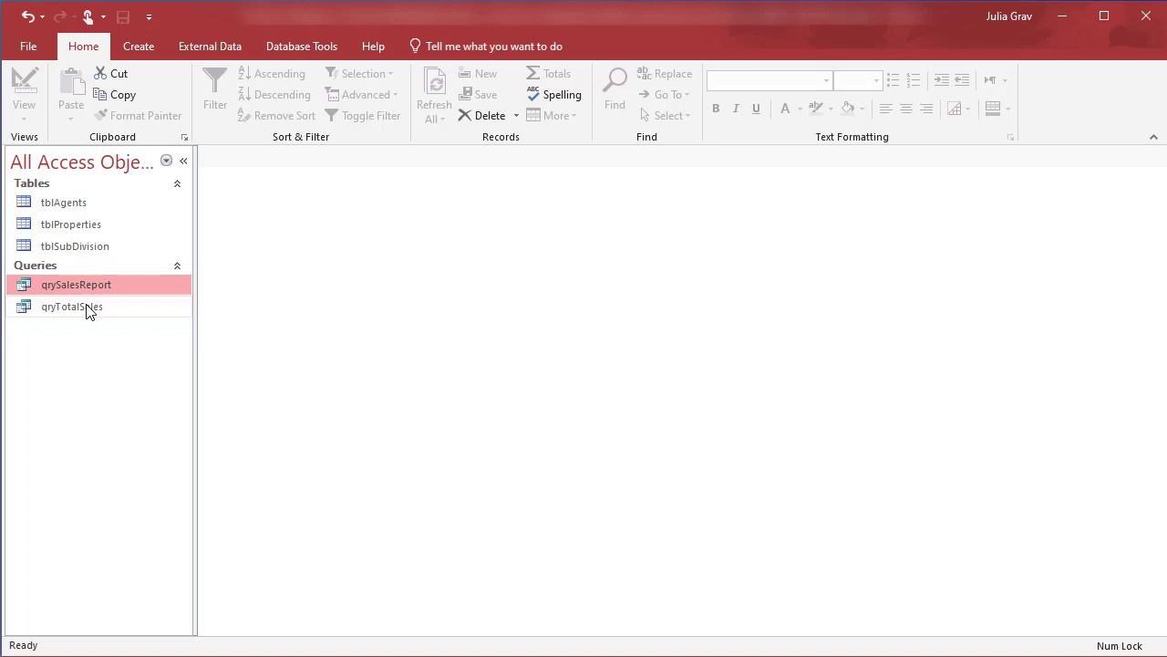
- Copy and paste qryTotalSales in the Navigation Pane as qrySalesByAgent
right_click(71, 306)
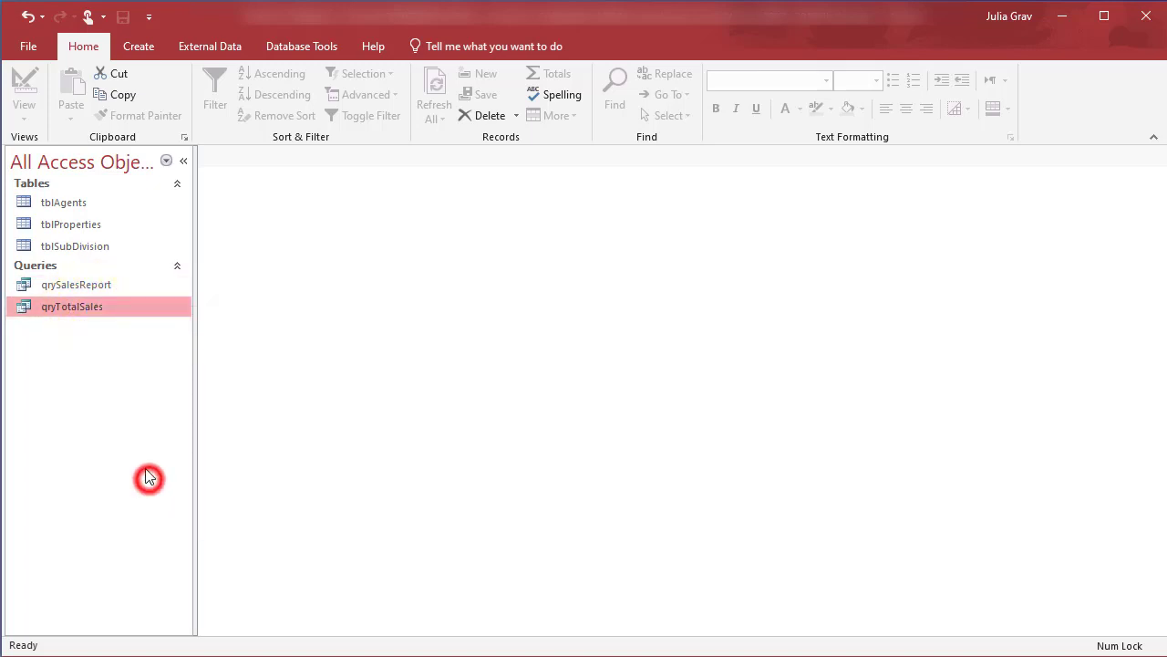
right_click(148, 477)
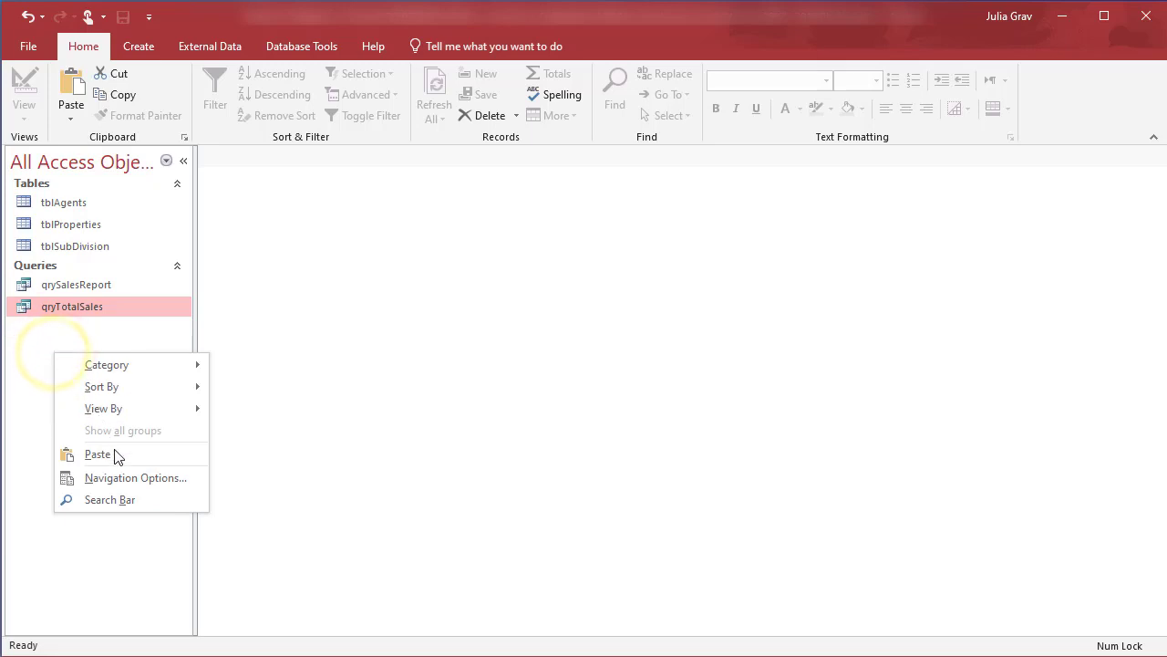
click(98, 453)
text(qrySalesByAg)
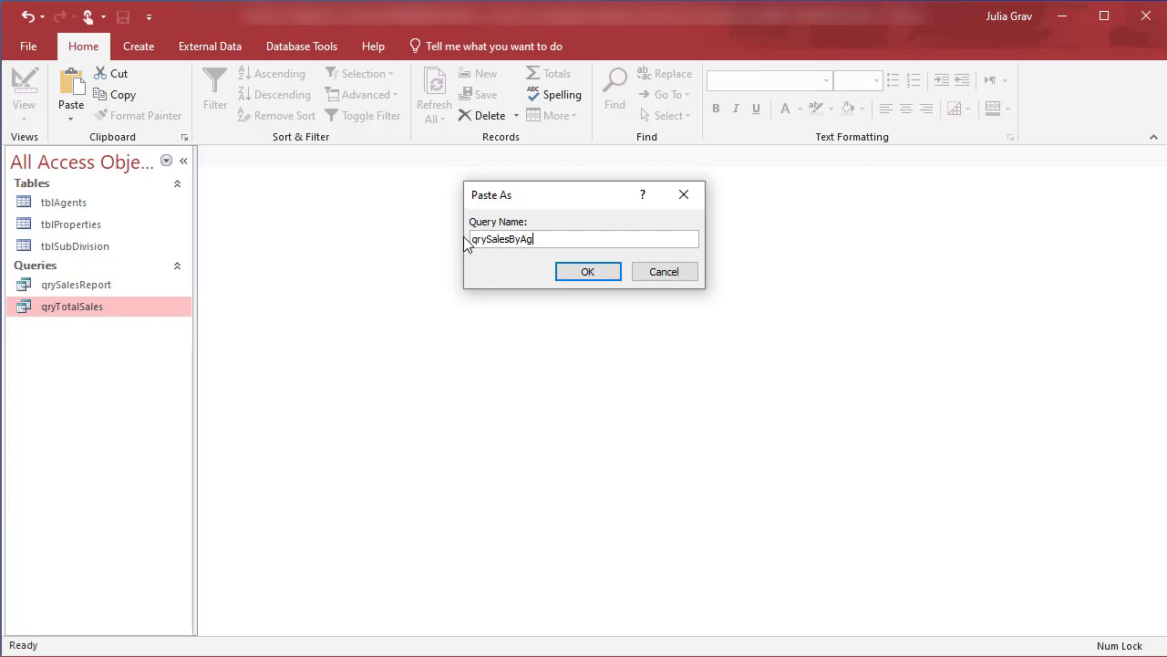
click(587, 271)
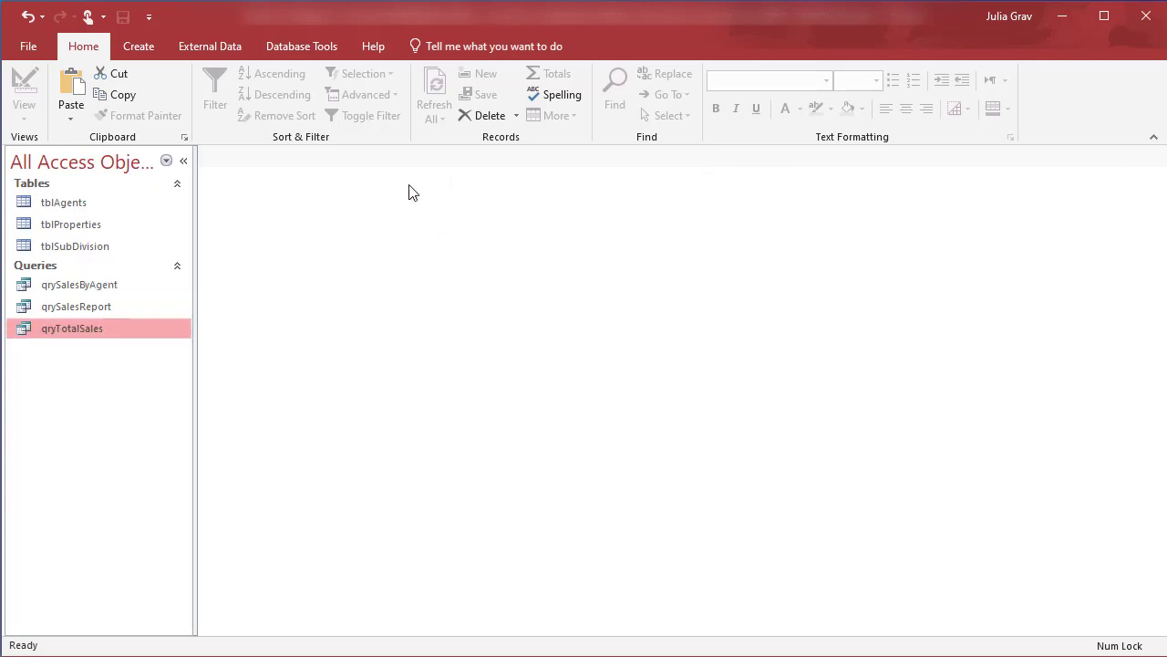
- Open qrySalesByAgent in Design View and add SellingAgentID from tblProperties
click(79, 285)
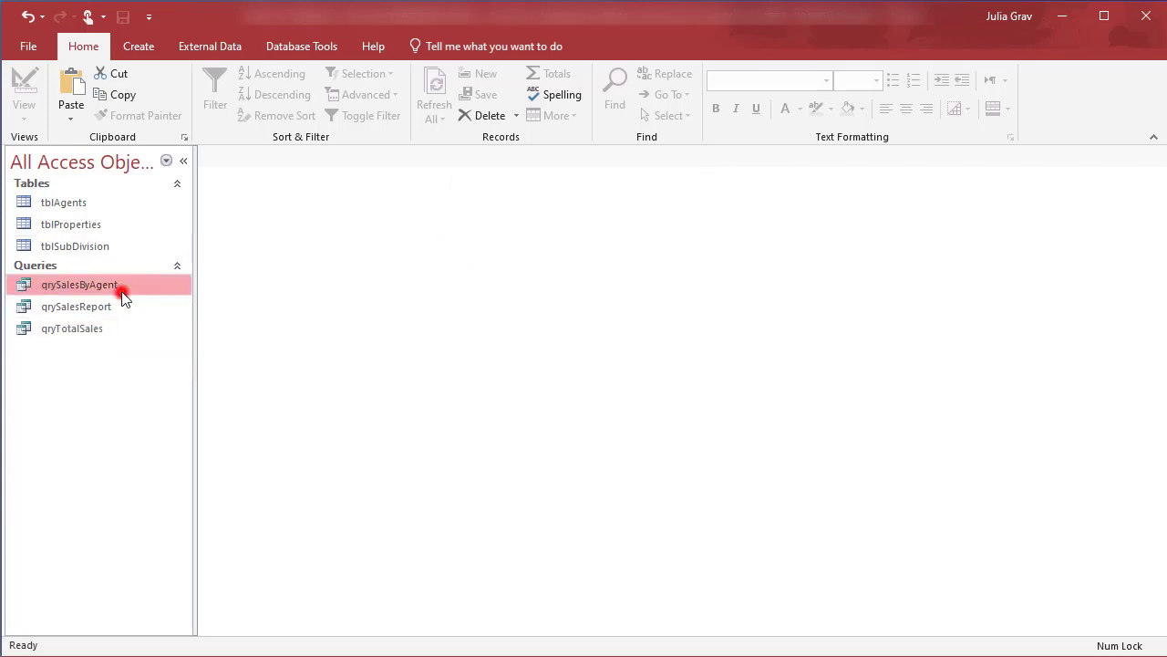
right_click(79, 284)
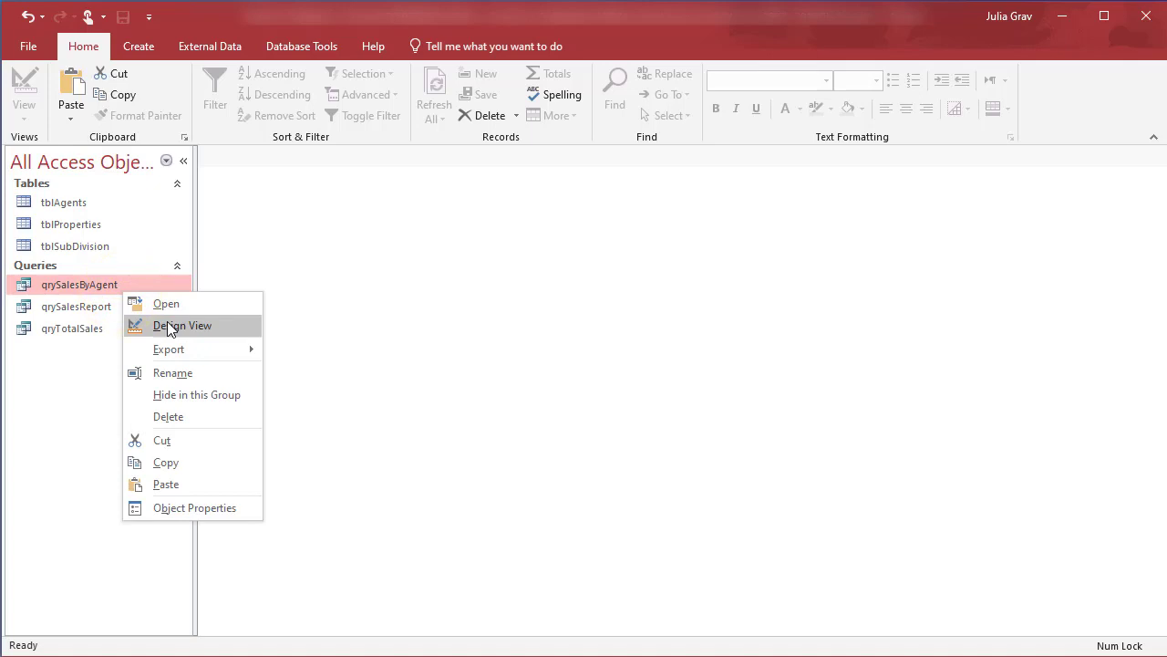
click(183, 326)
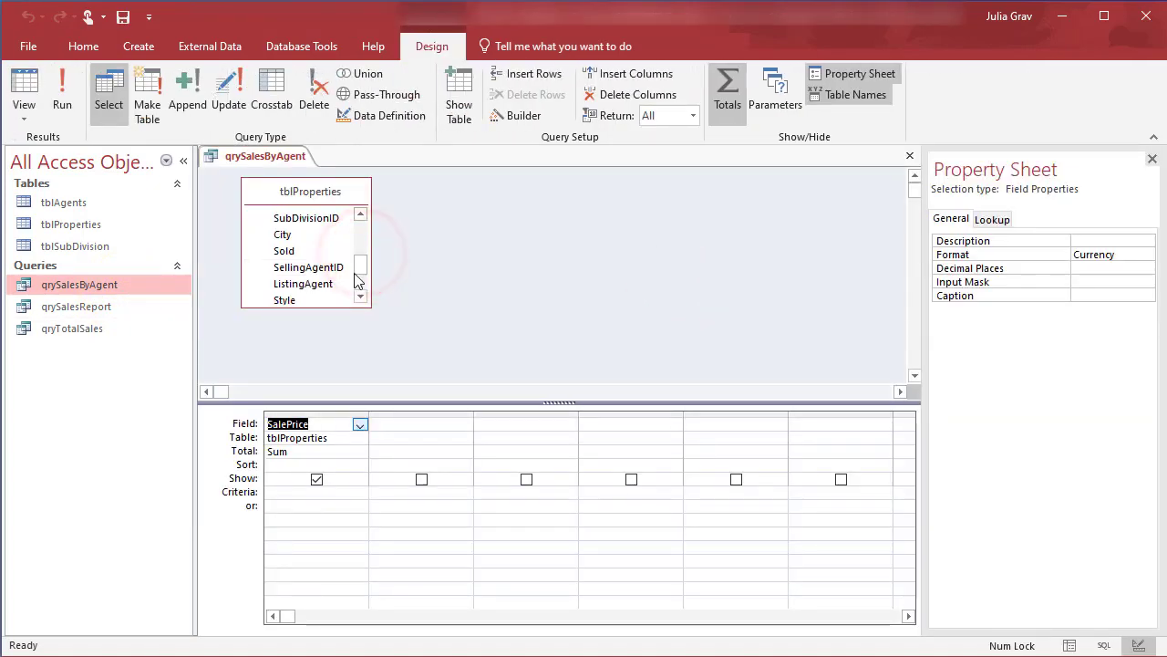
double_click(308, 266)
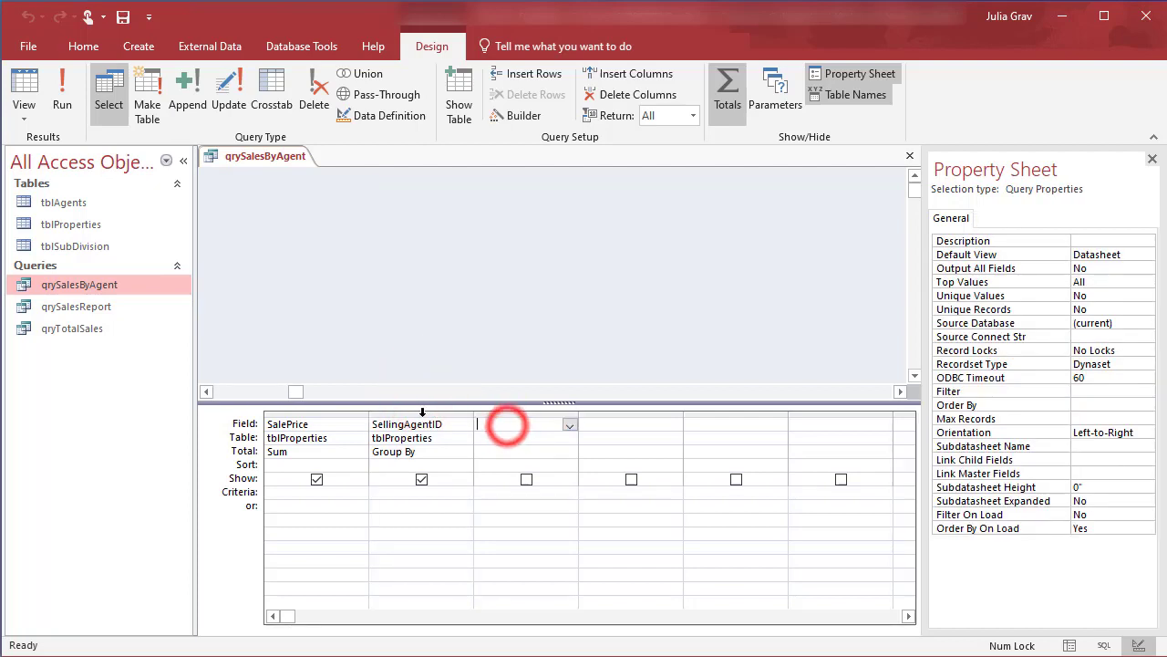
- Move the SellingAgentID column to the left of SalePrice in the grid
click(420, 412)
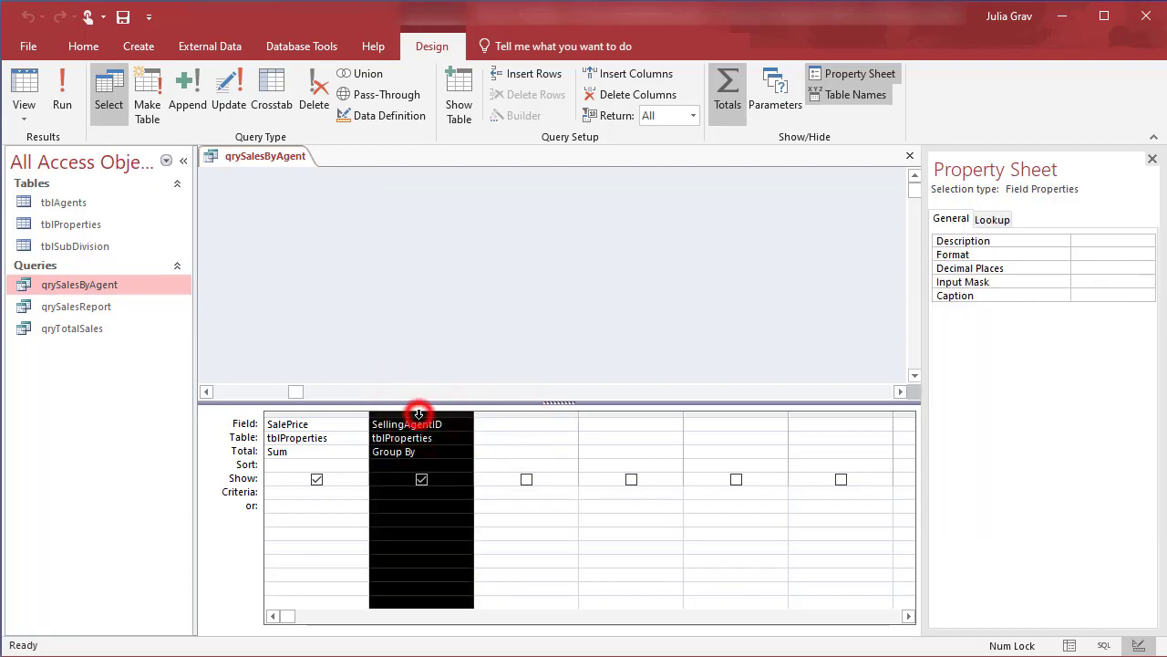
click(419, 438)
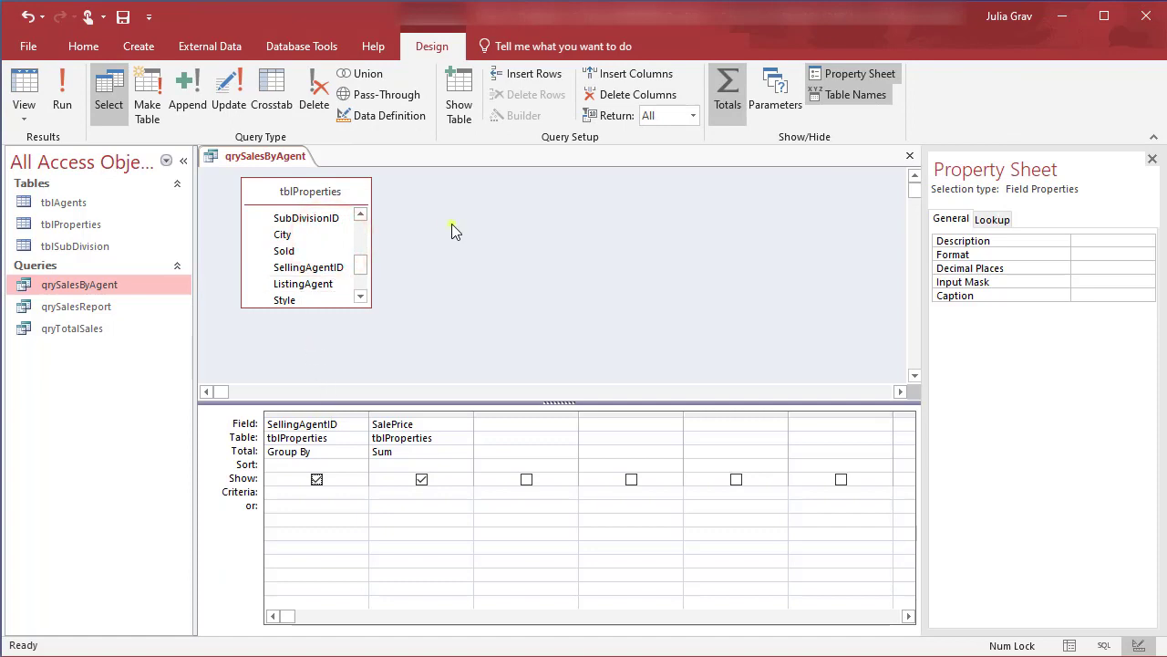
- Add tblAgents to qrySalesByAgent, group by agent FirstName, and run it
click(459, 94)
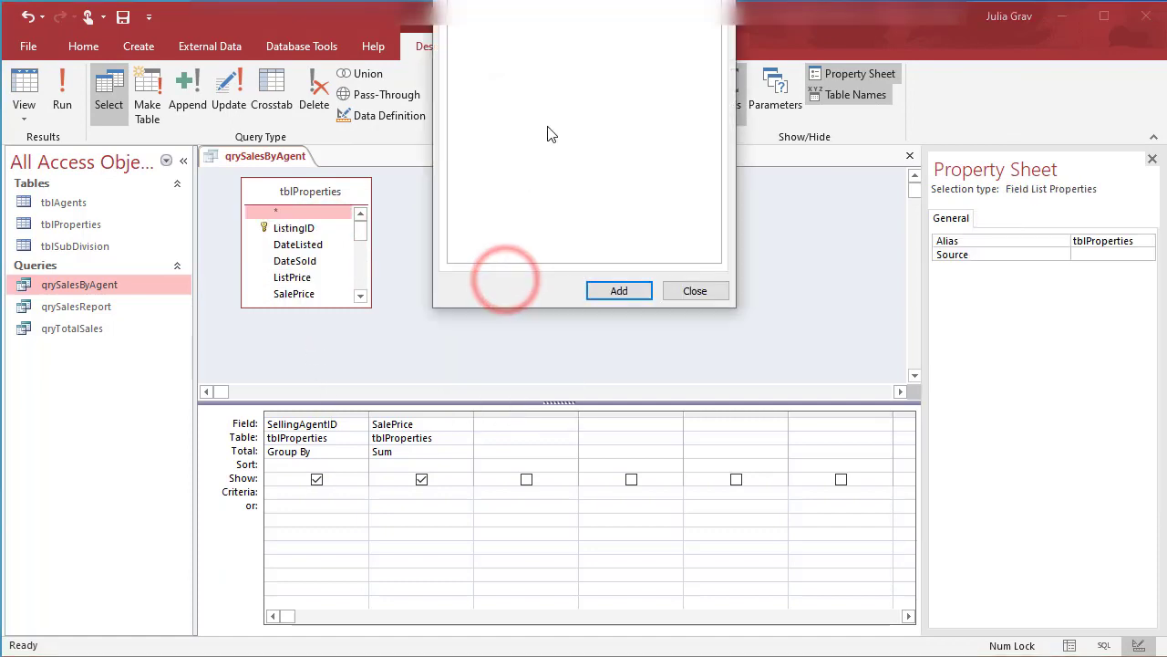
click(618, 290)
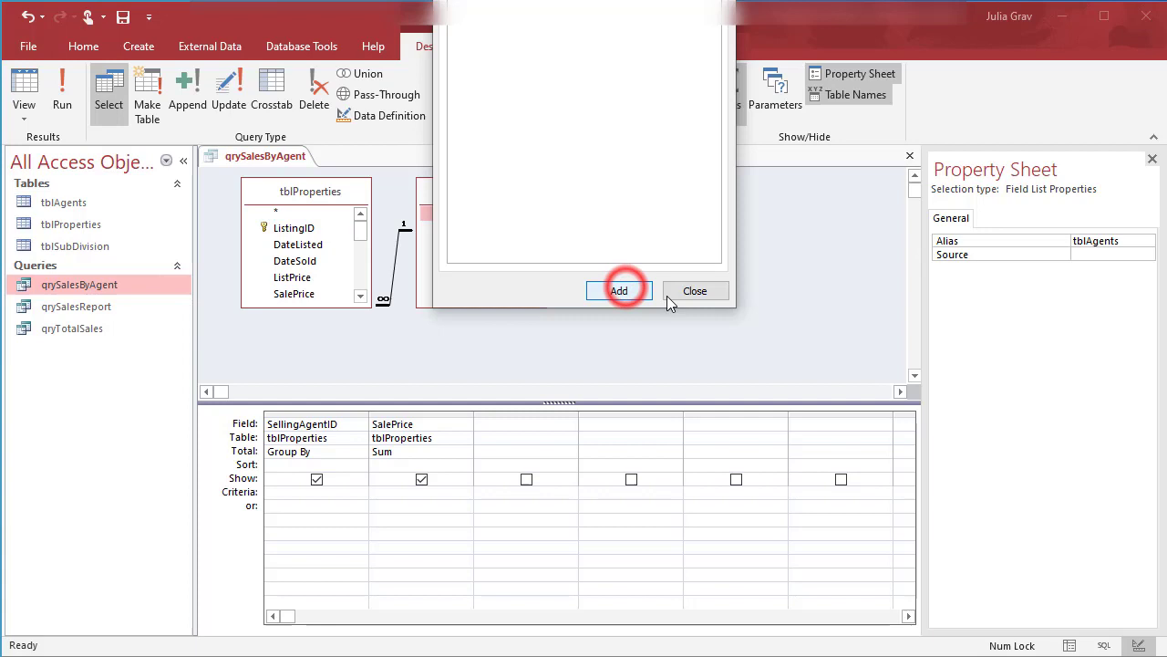
click(619, 290)
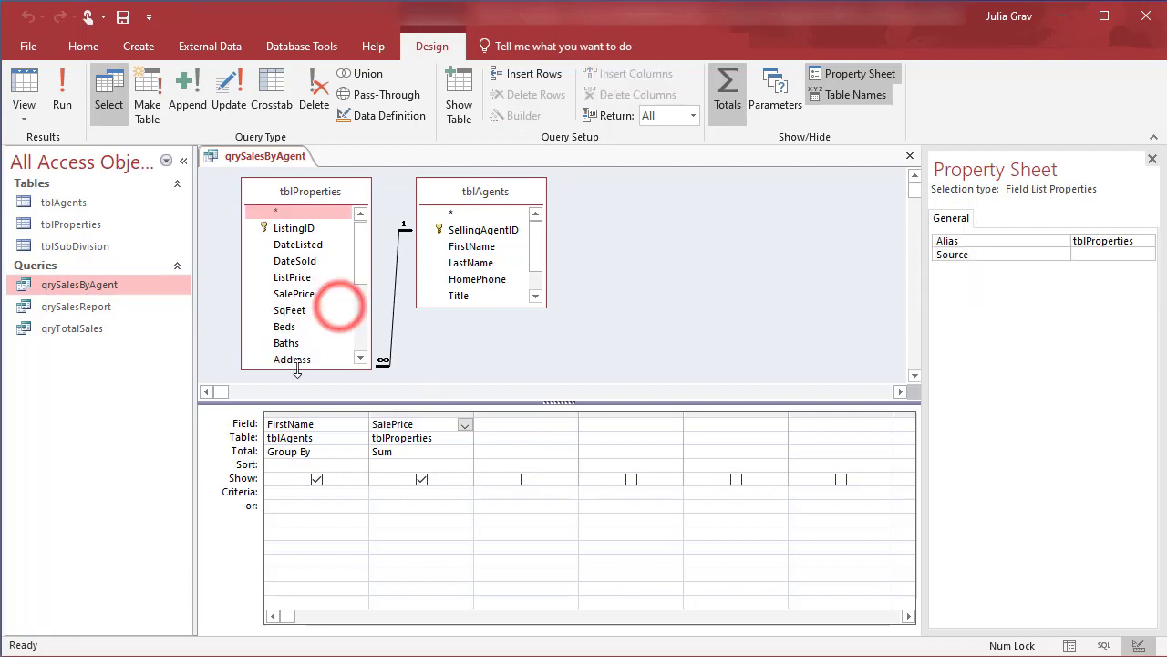
click(23, 87)
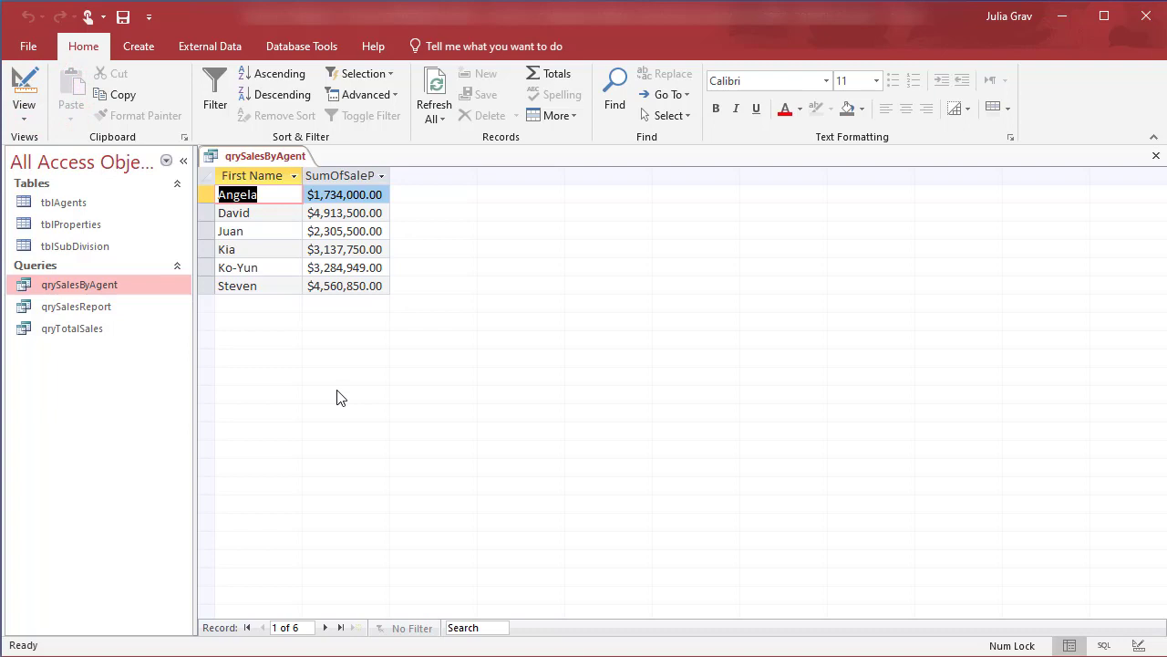
mouse_move(337, 283)
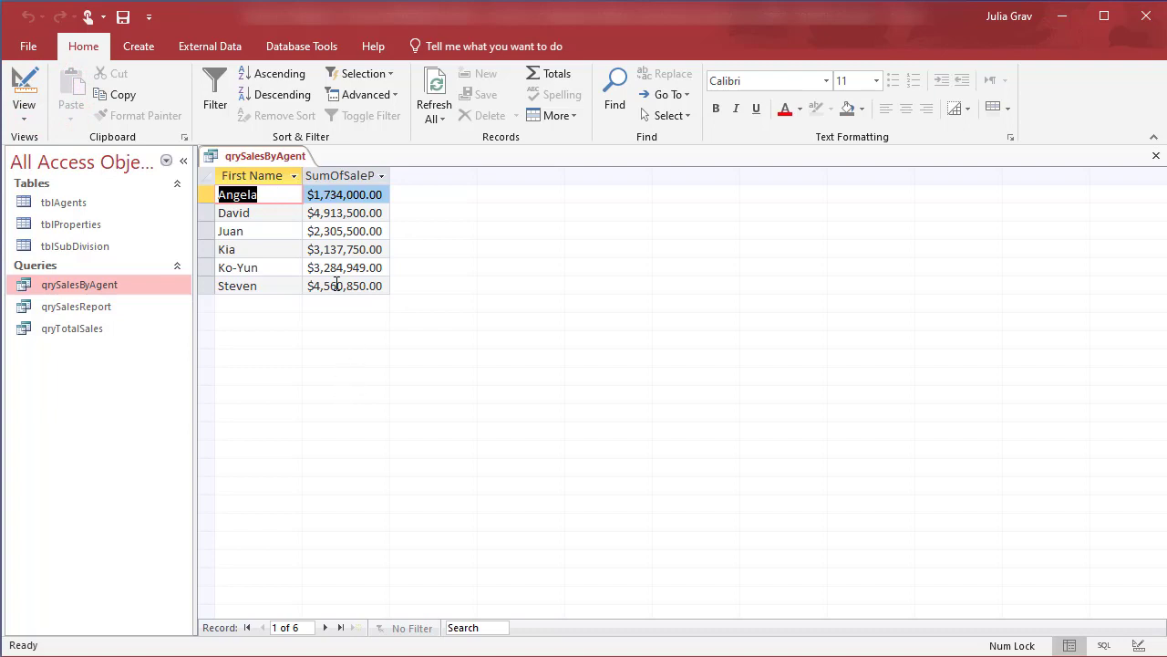
- Review the six agents' currency sale totals, then close qrySalesByAgent
right_click(265, 155)
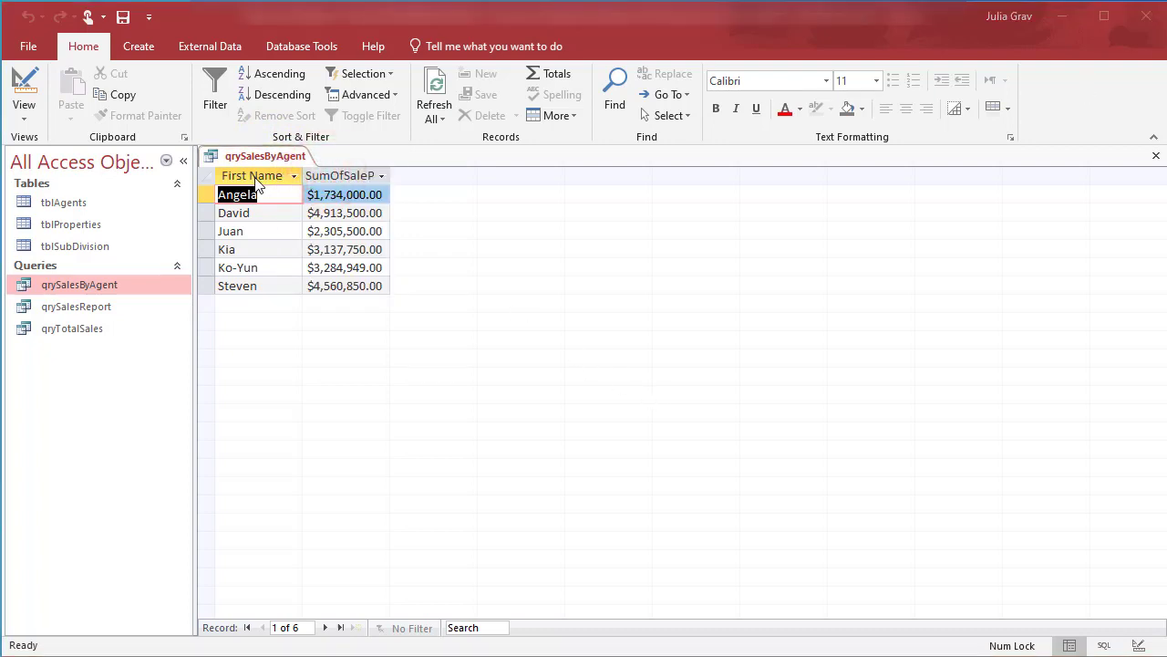
right_click(266, 155)
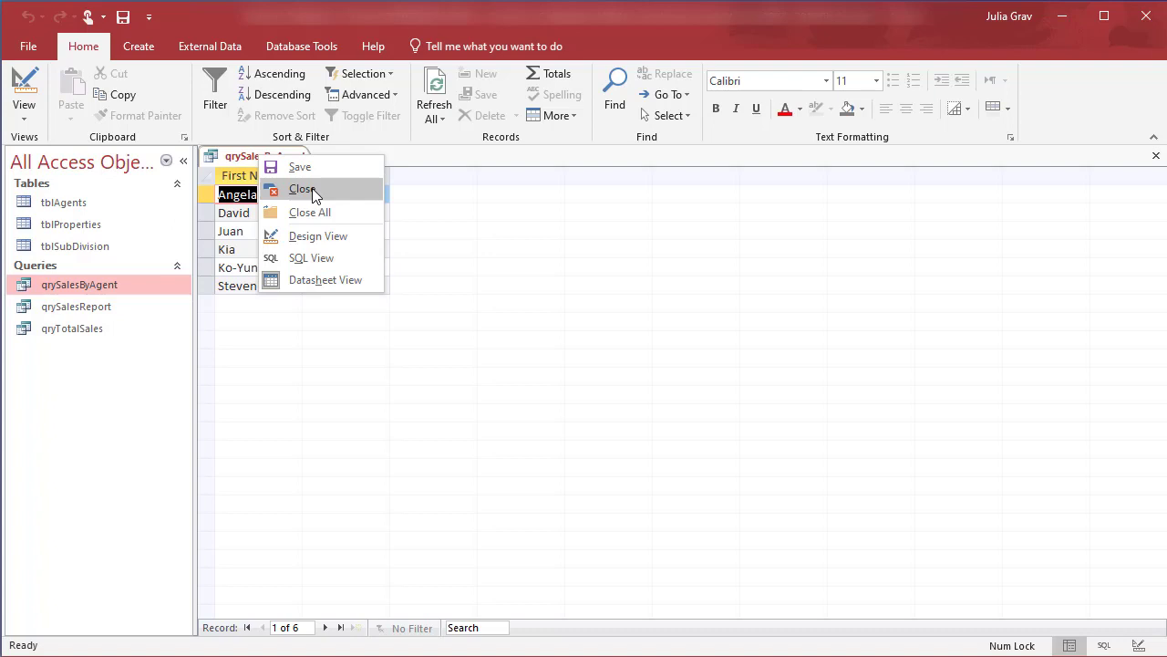
click(302, 188)
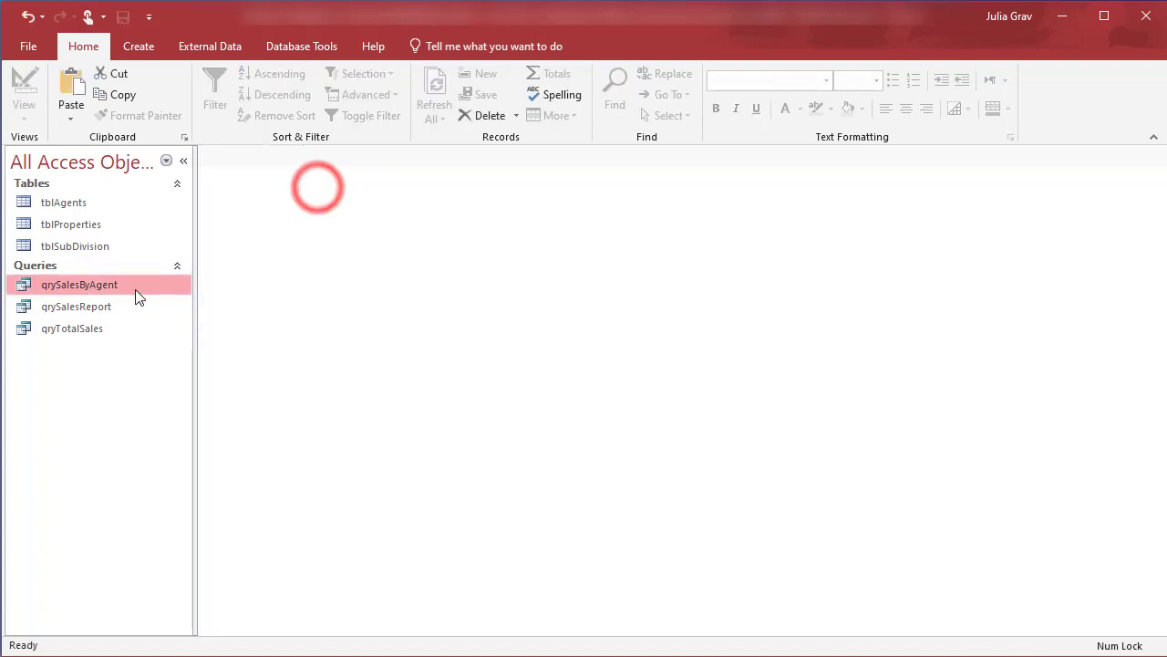
- Paste a copy of qrySalesByAgent named qrySalesSummaryByLastName and open it
right_click(79, 284)
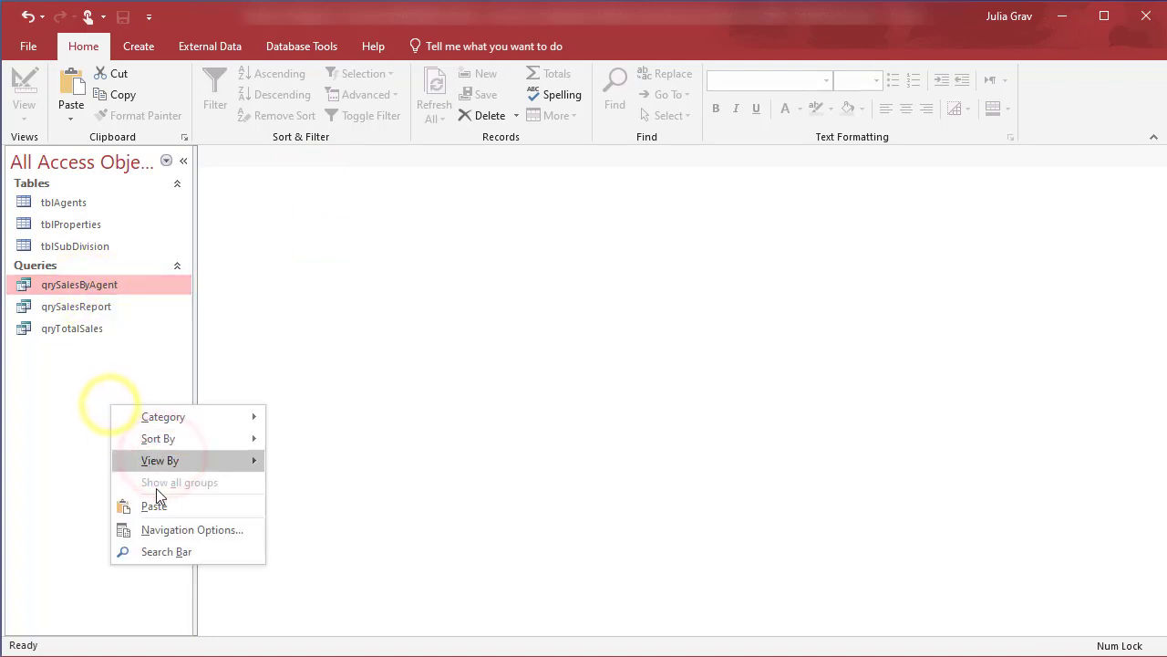
click(153, 505)
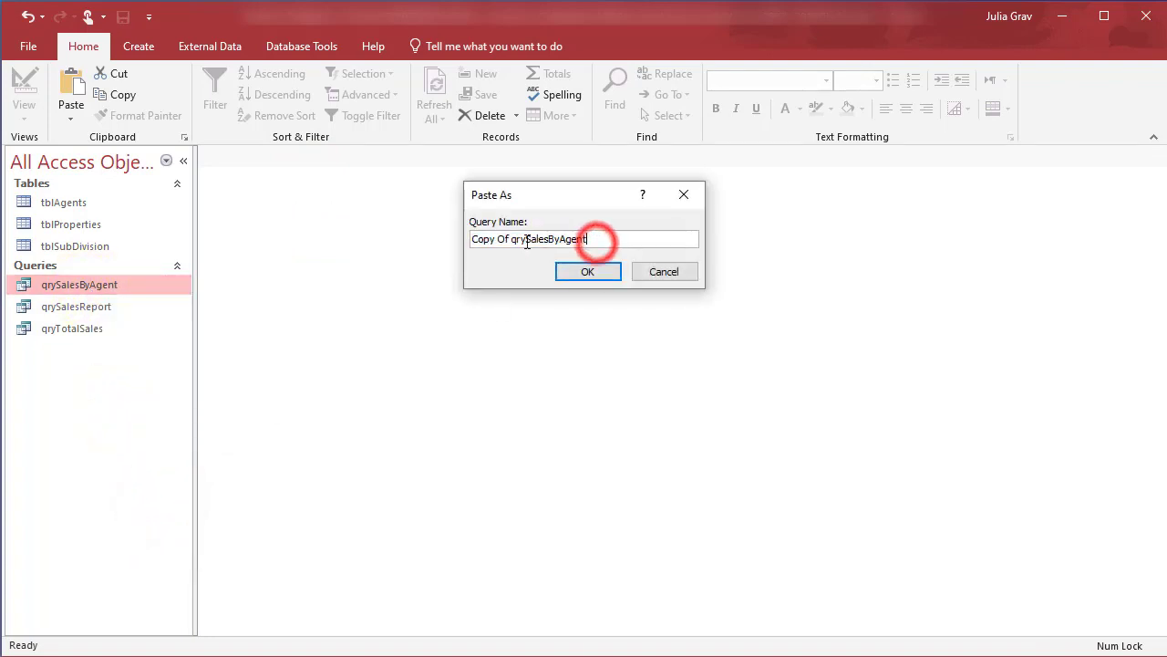
triple_click(529, 239)
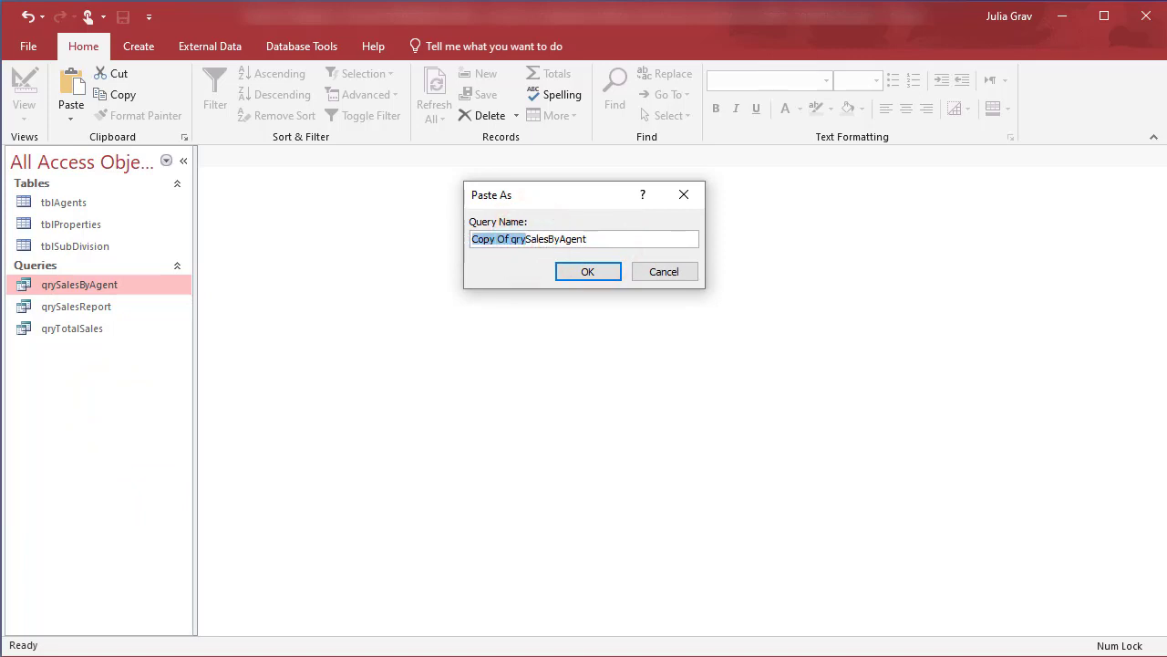
click(516, 239)
text(qrySalesSummaryBy)
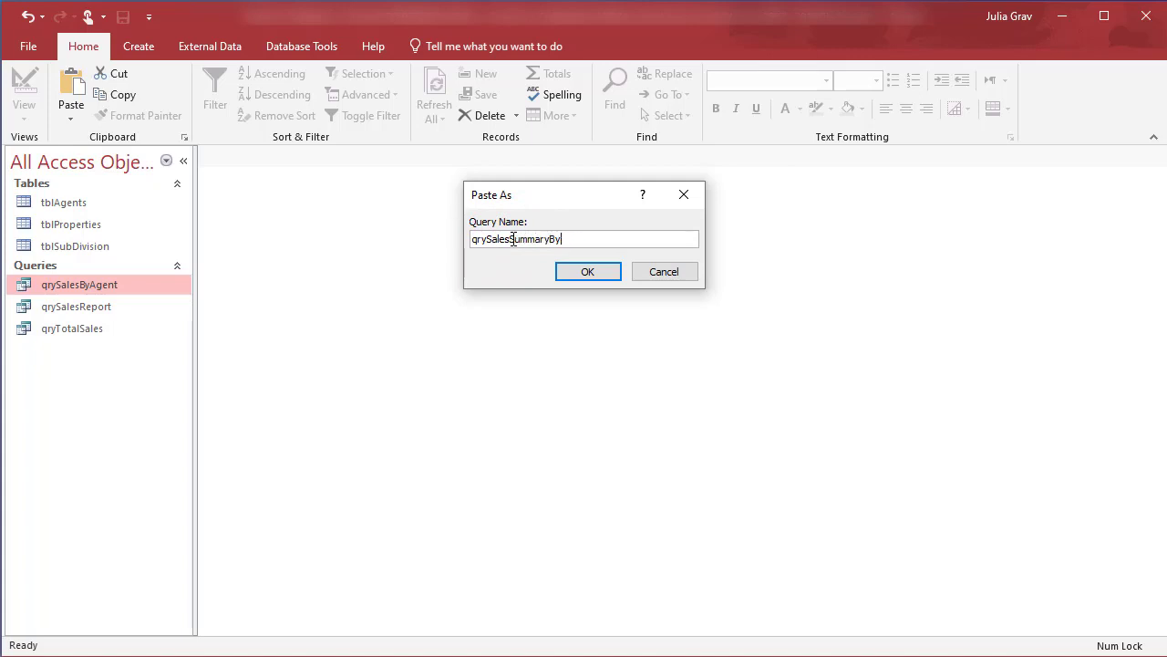
text(LastName)
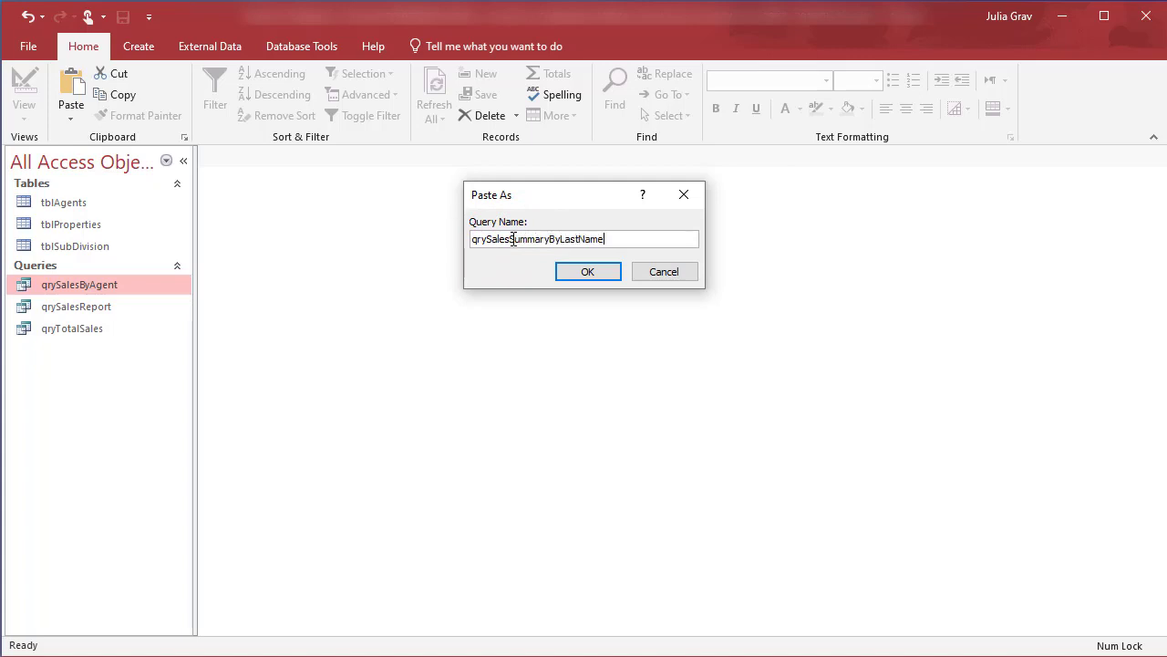
click(587, 271)
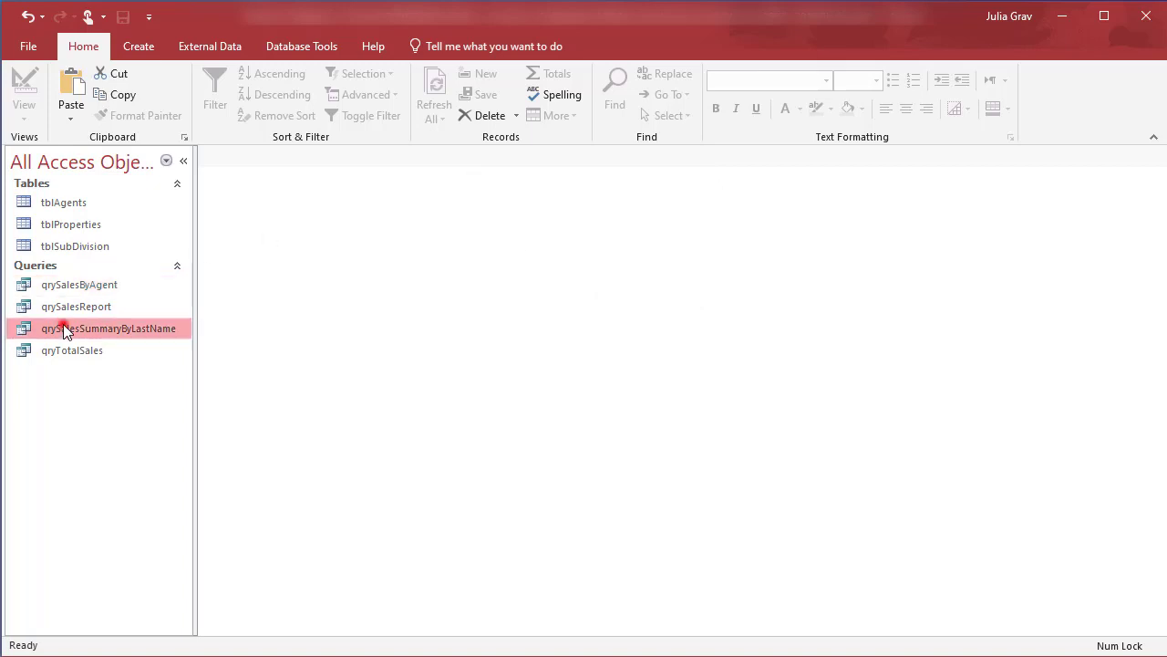
double_click(109, 328)
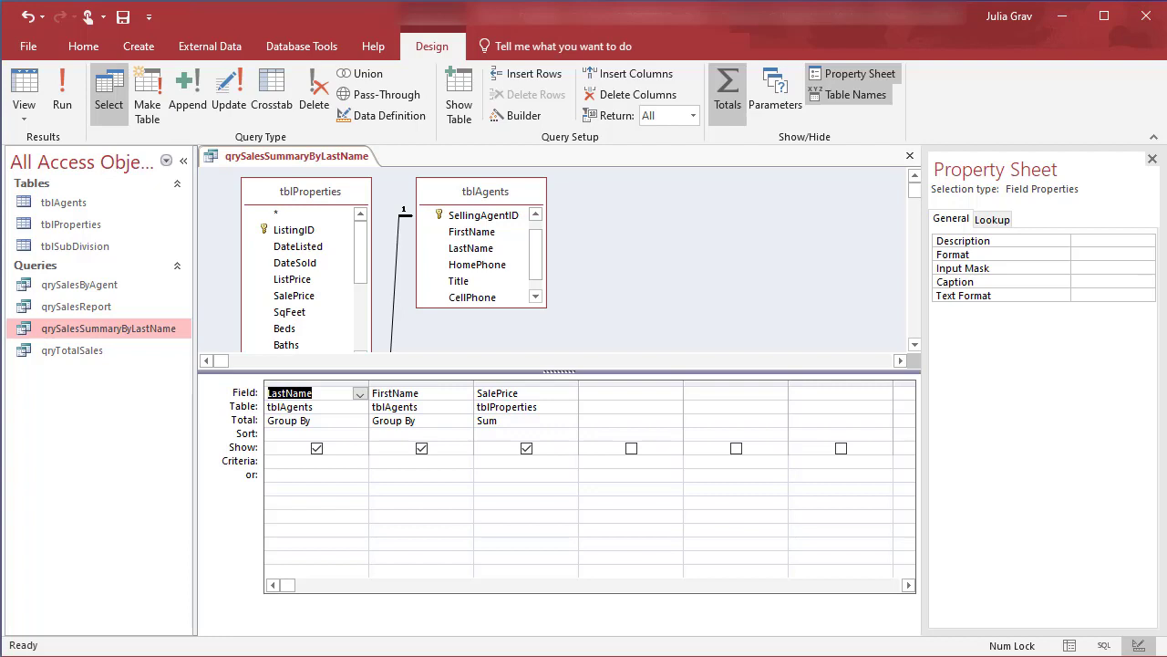
- Add DateSold and ListingAgent from tblProperties to the grid as Group By fields
click(294, 263)
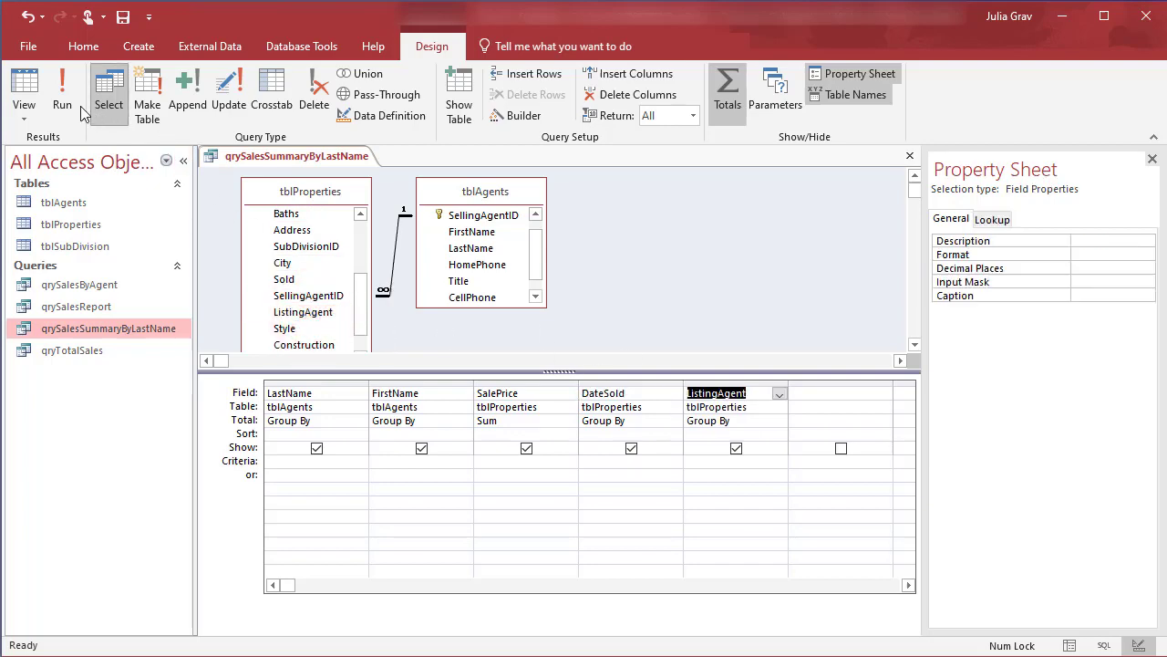
- Run qrySalesSummaryByLastName to view its 53 grouped records, then close the query
click(61, 91)
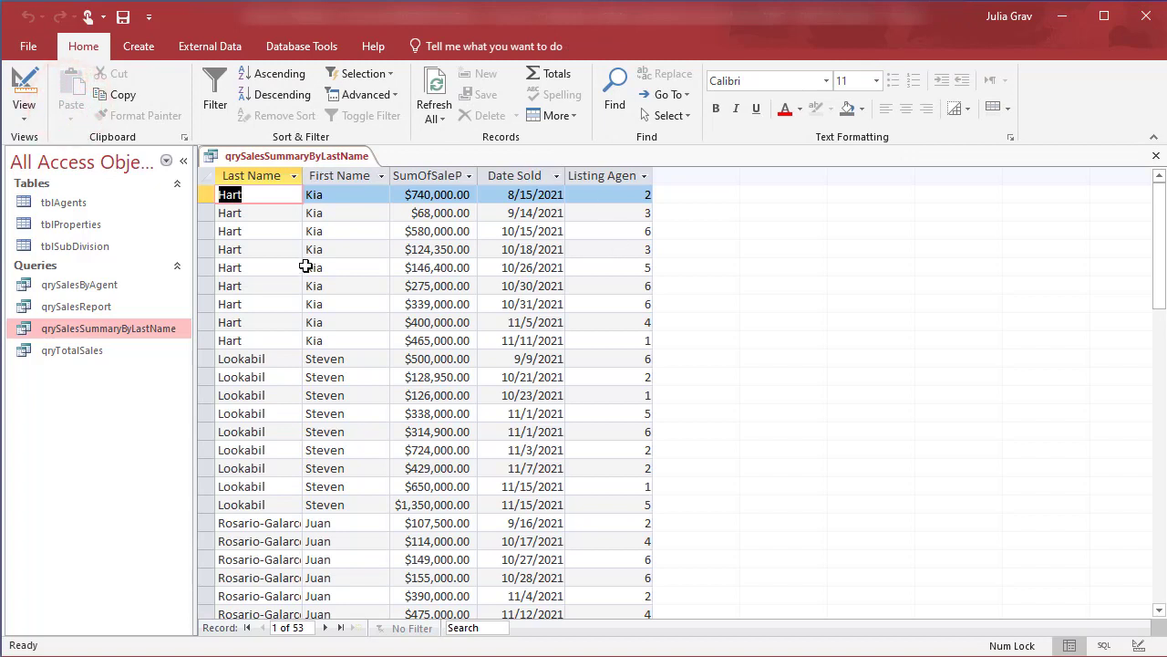
mouse_move(273, 217)
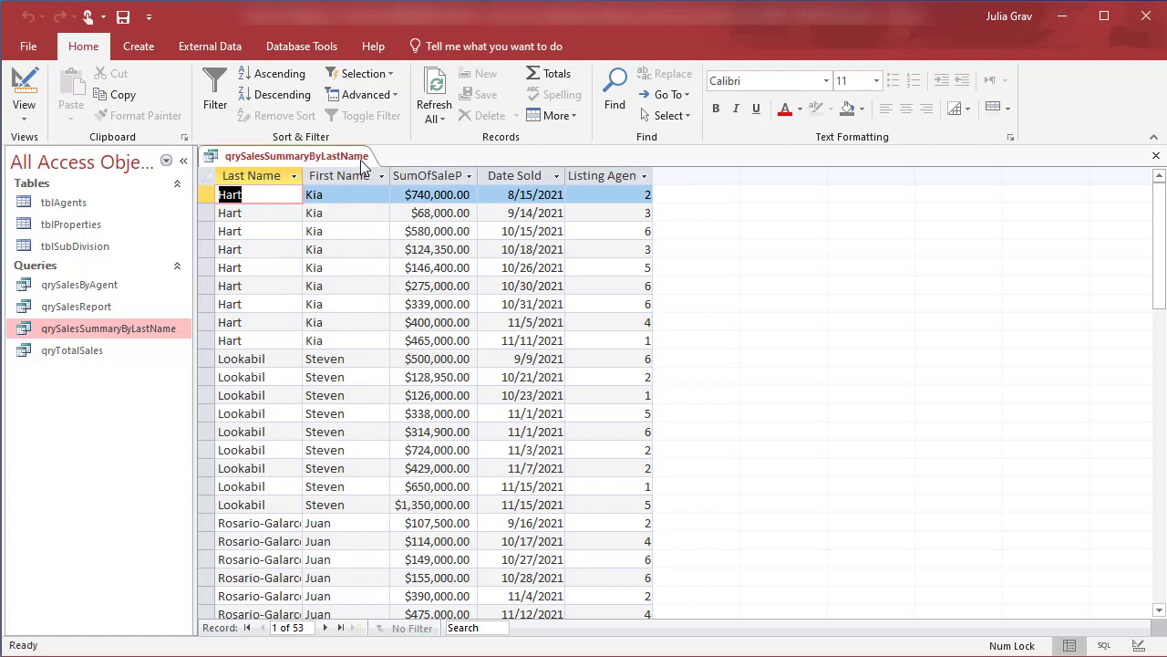
mouse_move(130, 290)
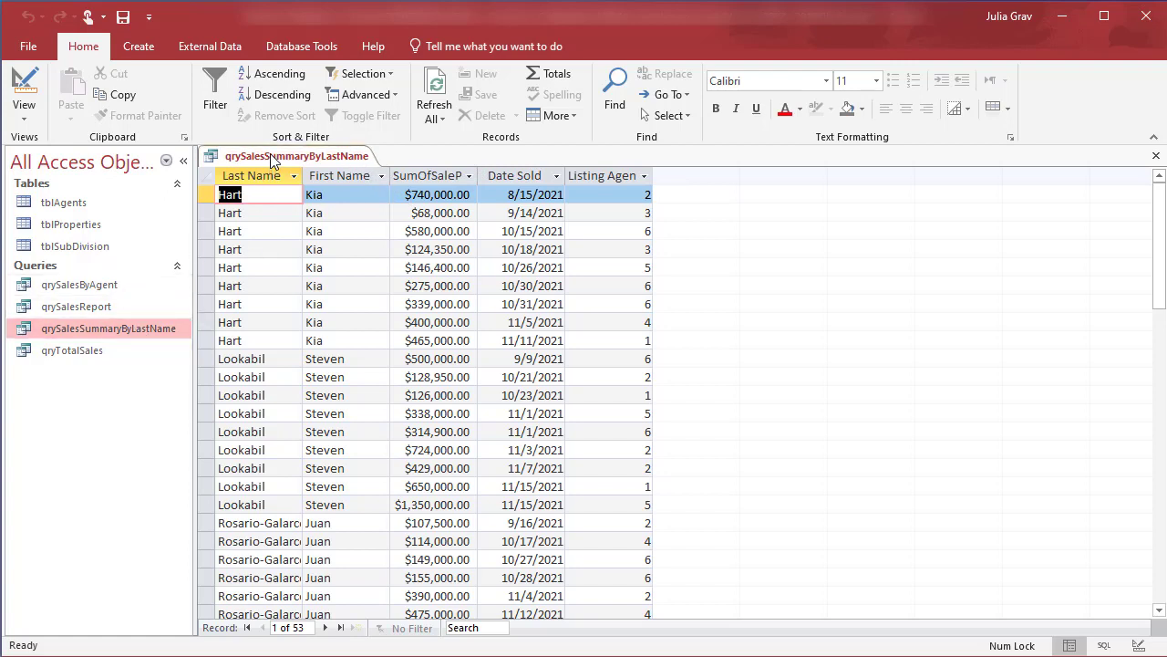
right_click(269, 155)
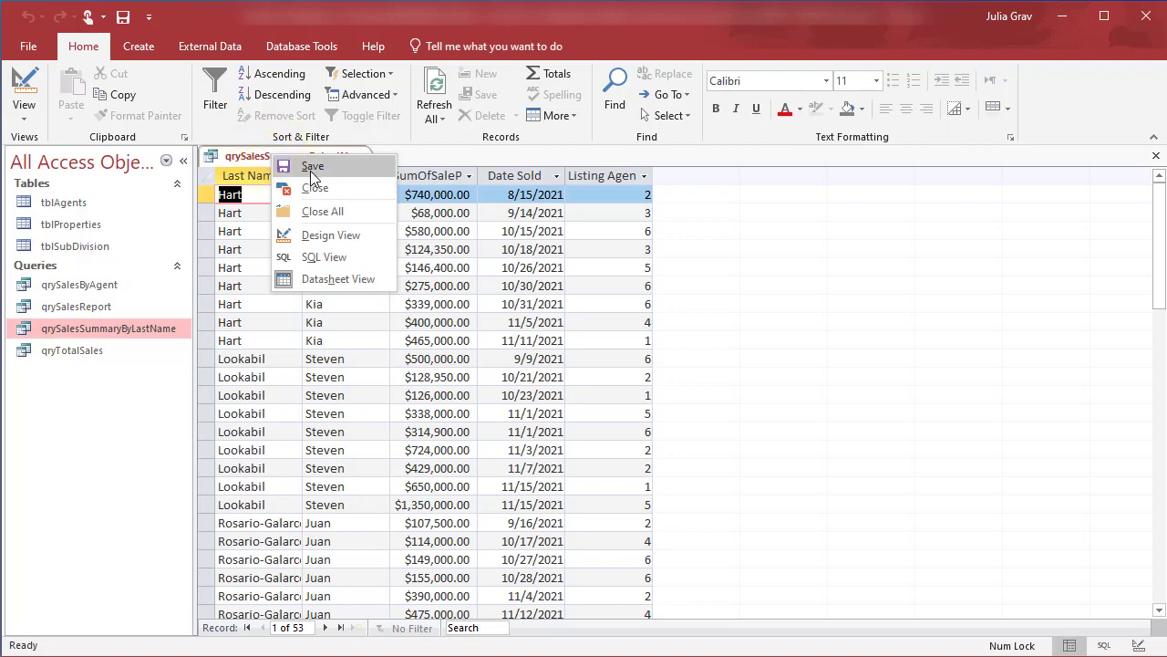
click(314, 187)
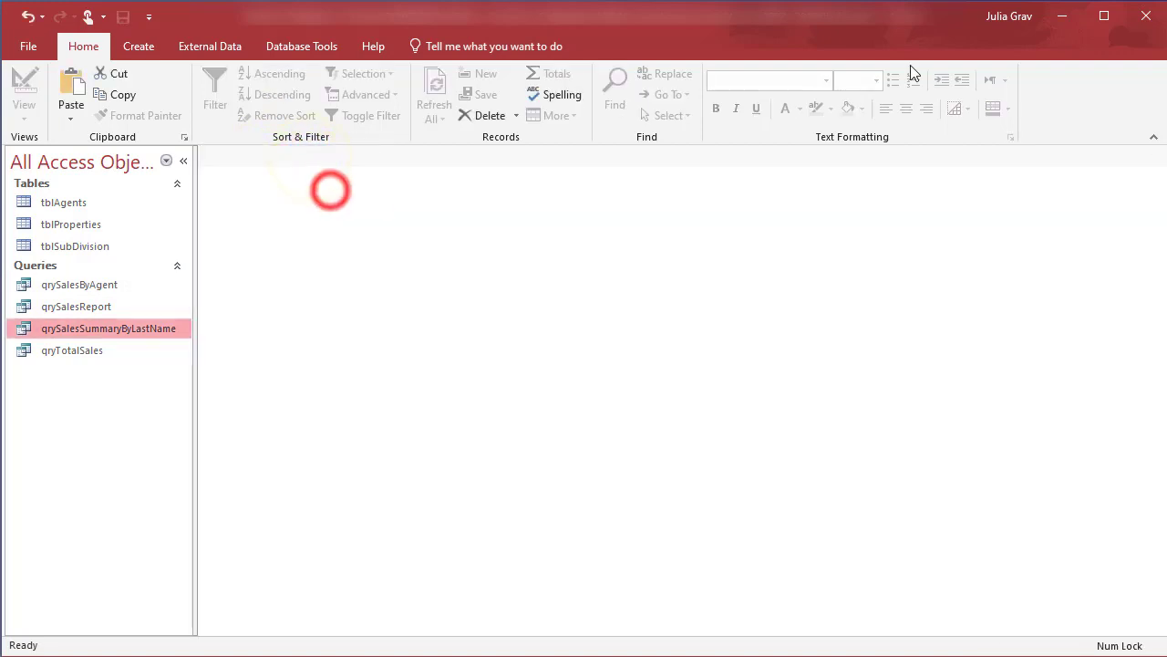